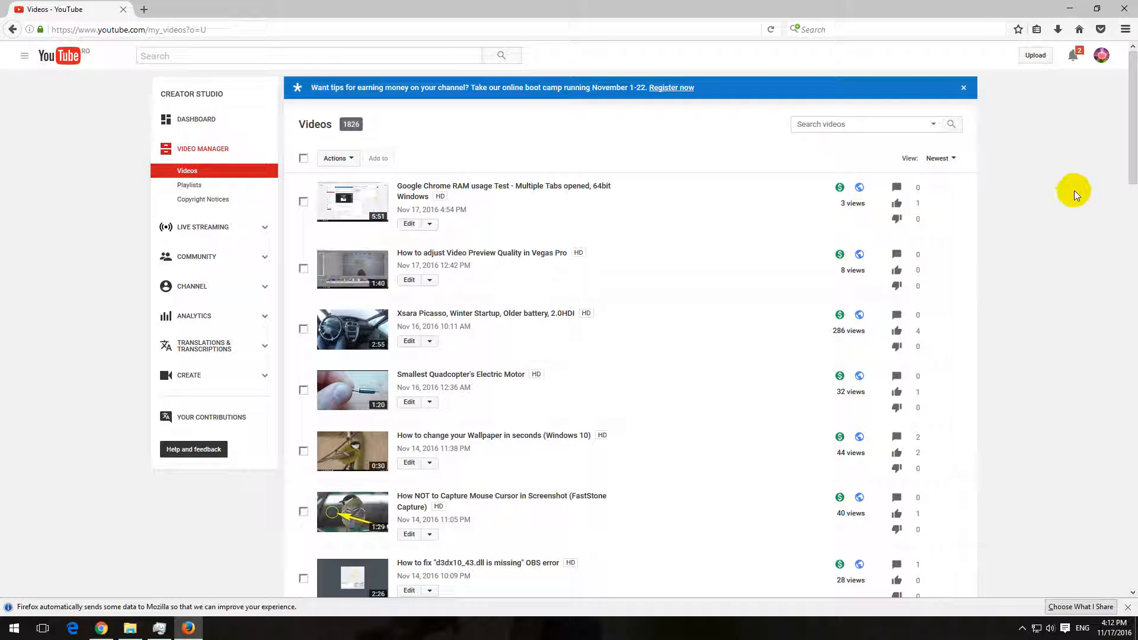
mouse_move(160, 244)
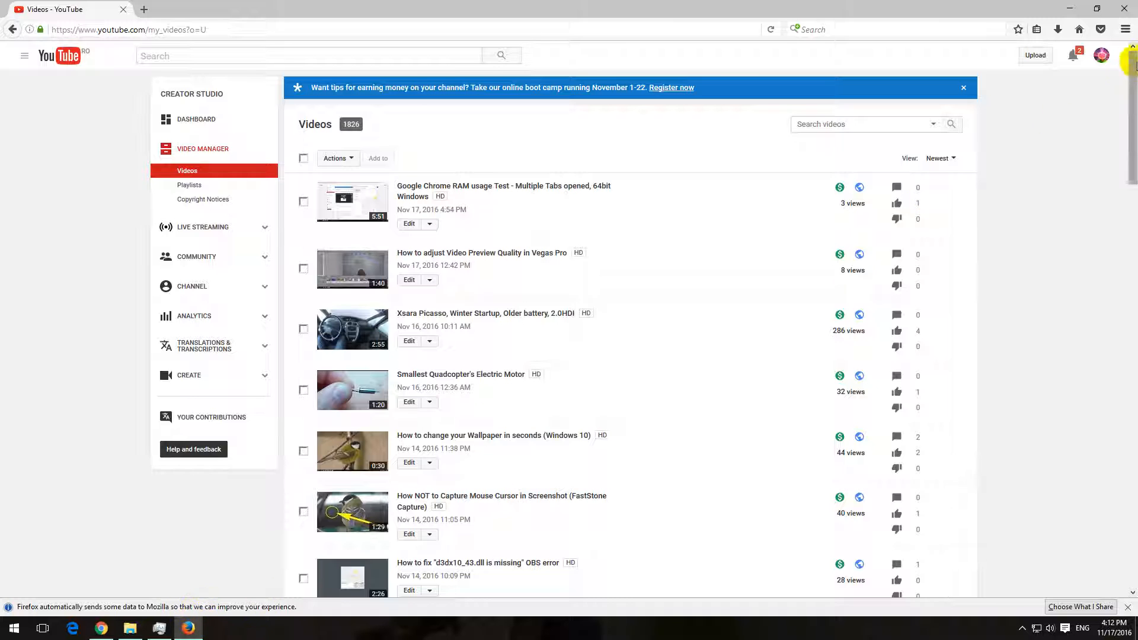
Step: Check the Firefox version information and dismiss it
left_click(1124, 29)
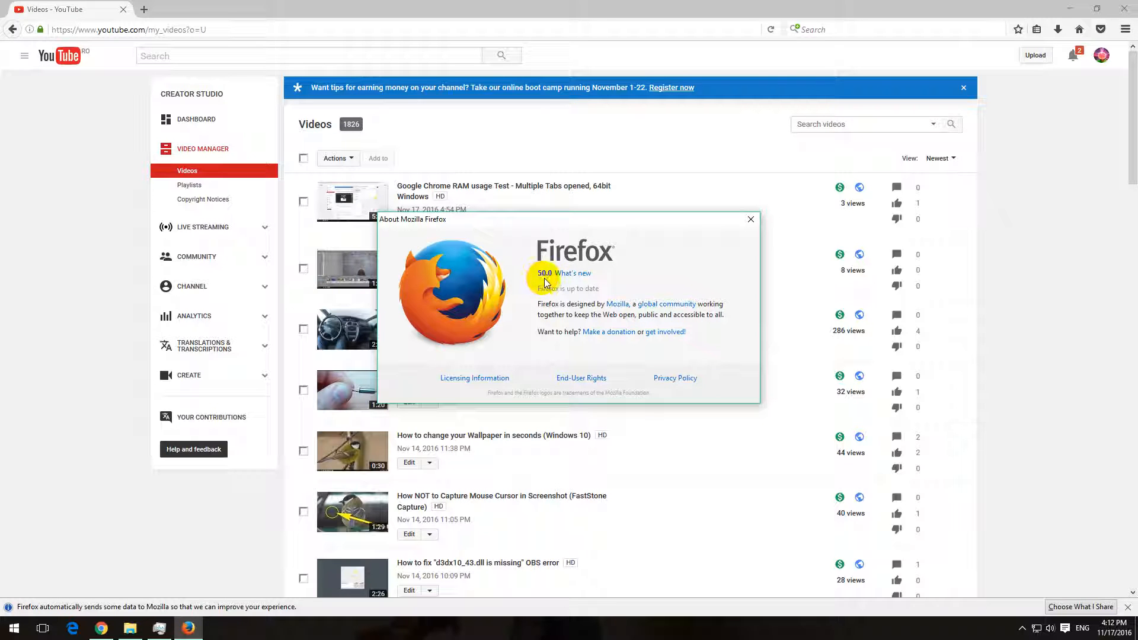
left_click(752, 218)
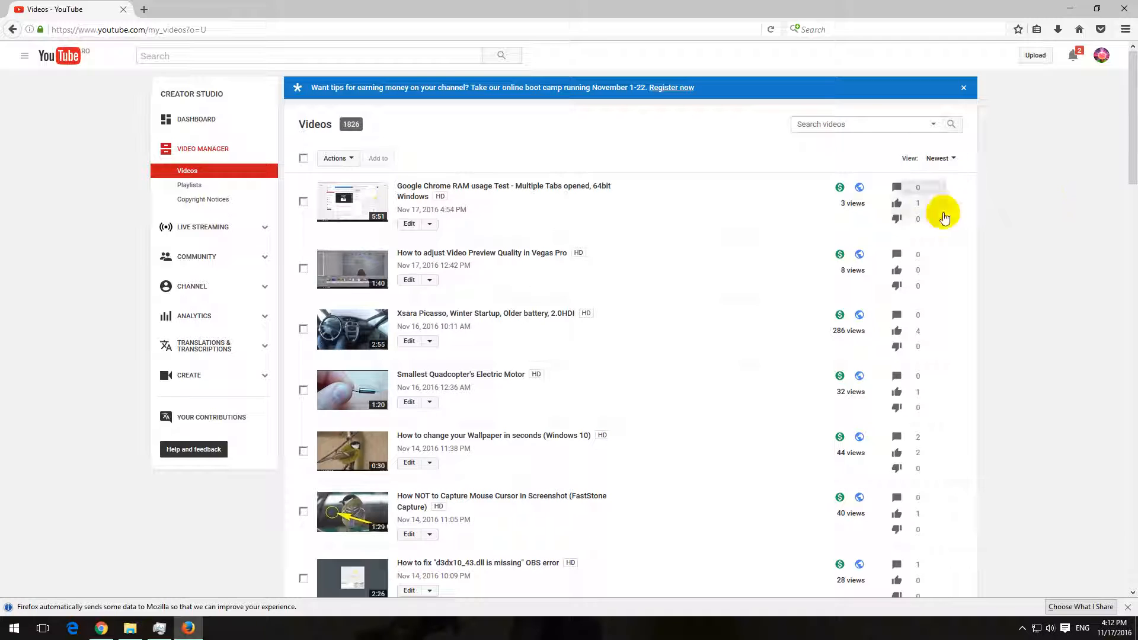
mouse_move(642, 634)
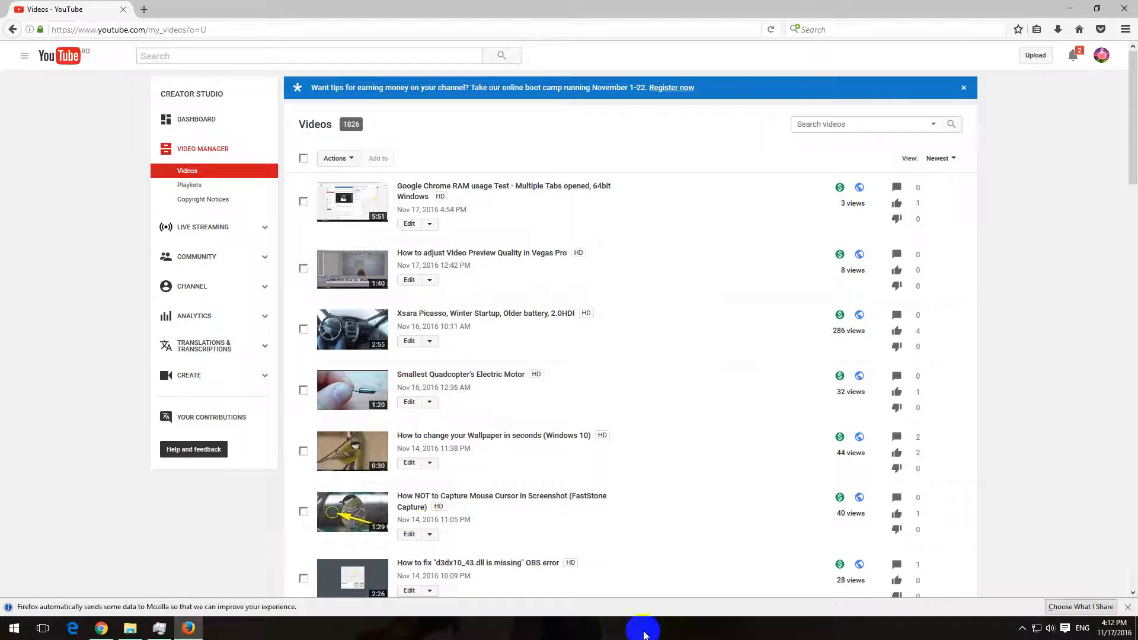
Step: Launch Task Manager from the taskbar and show the Performance Memory graph, about 2.3 GB in use
right_click(644, 630)
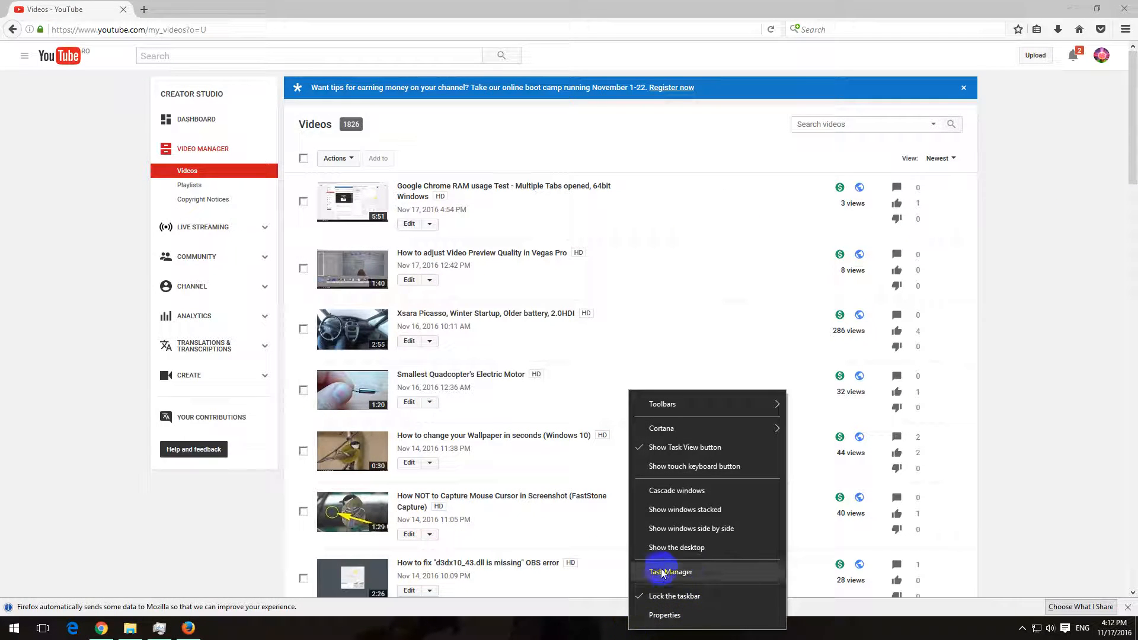
left_click(663, 571)
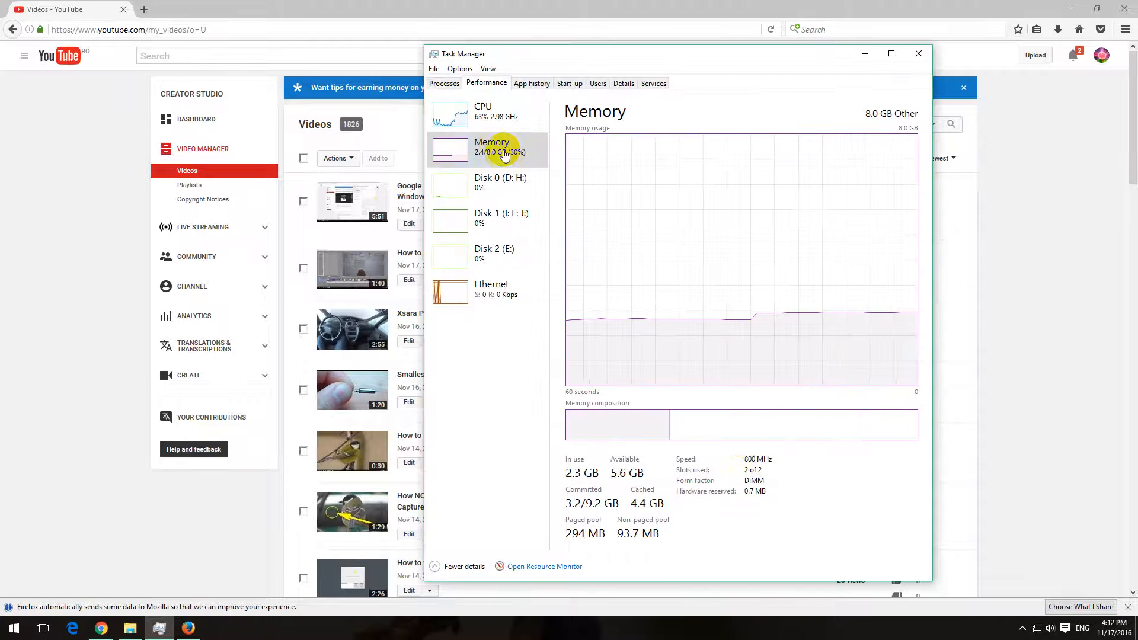
left_click(459, 68)
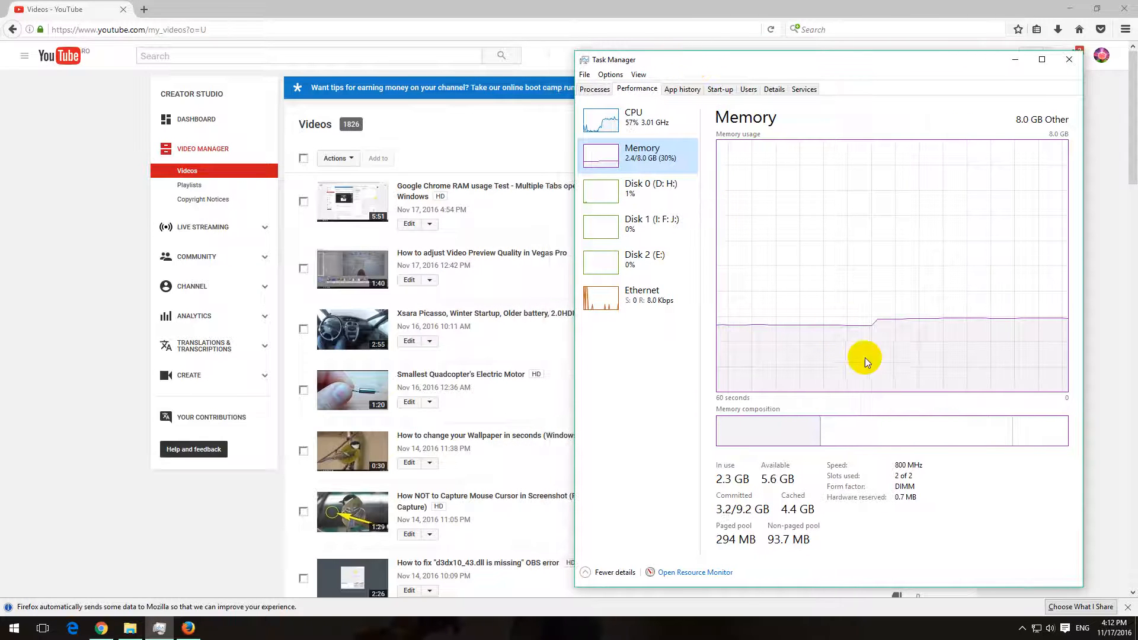
mouse_move(631, 169)
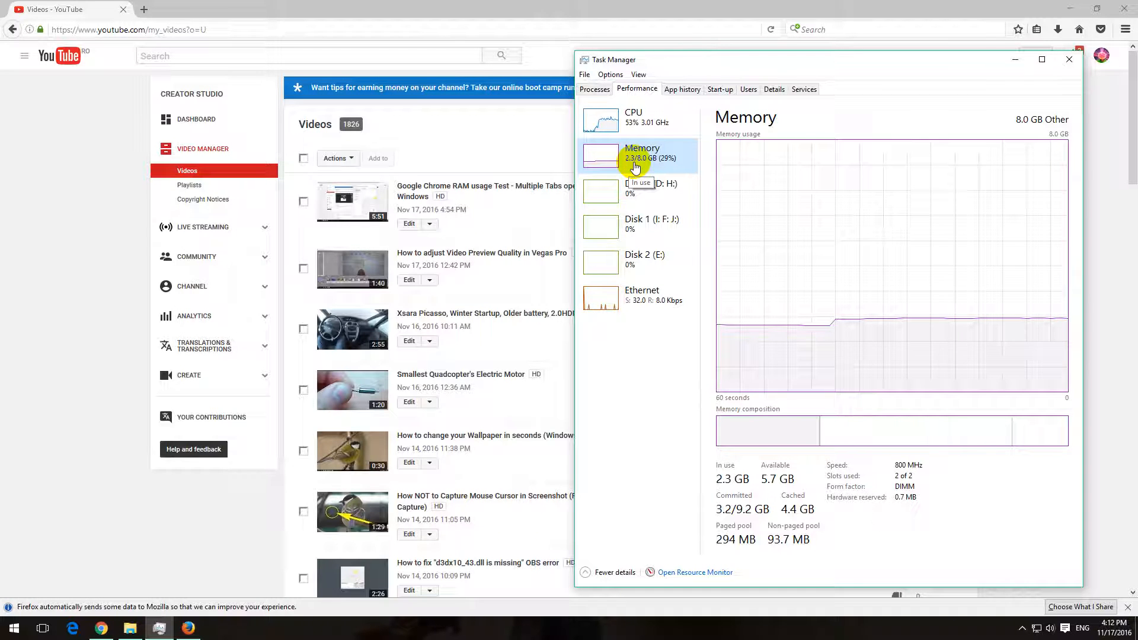
mouse_move(1038, 320)
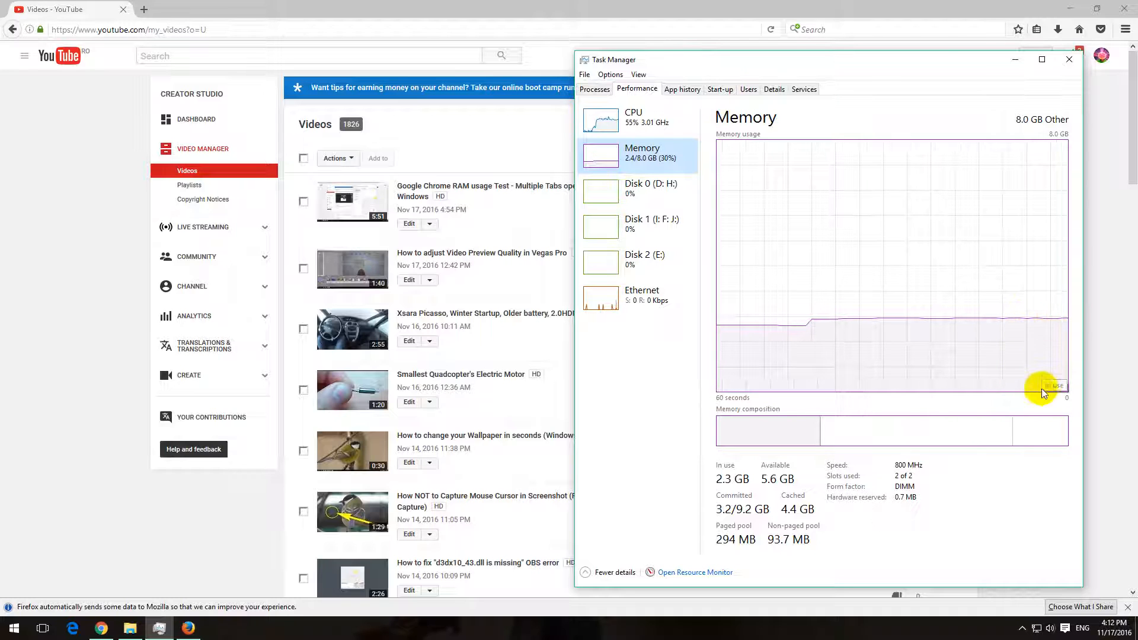
mouse_move(1026, 409)
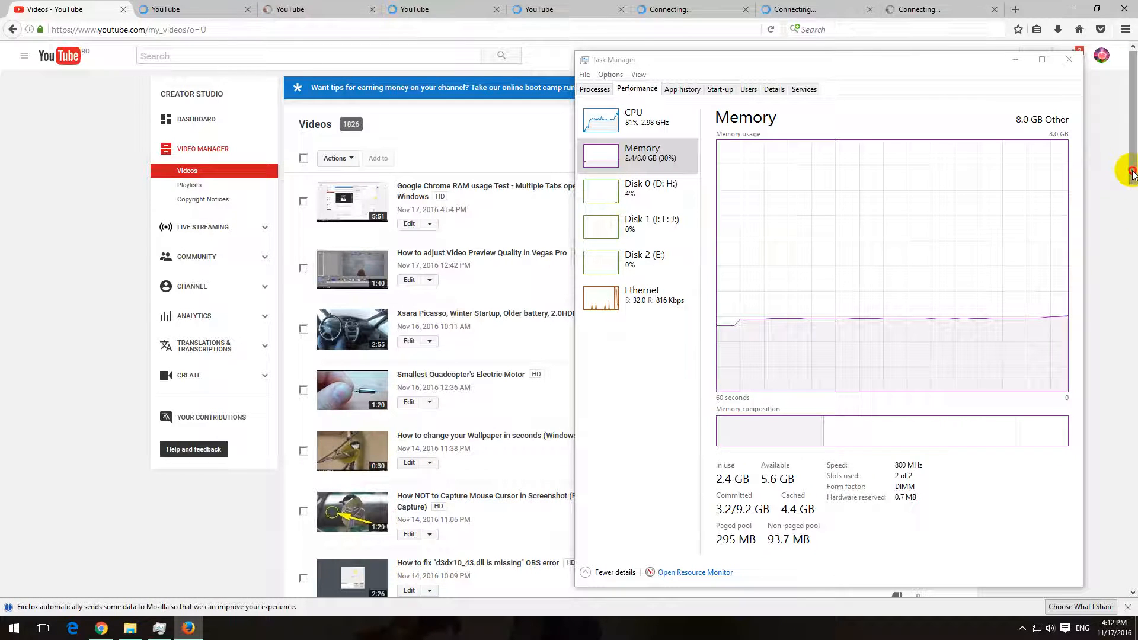
Step: Scroll down the Video Manager list to the bottom of the first page while opening videos in tabs
scroll("down", 3)
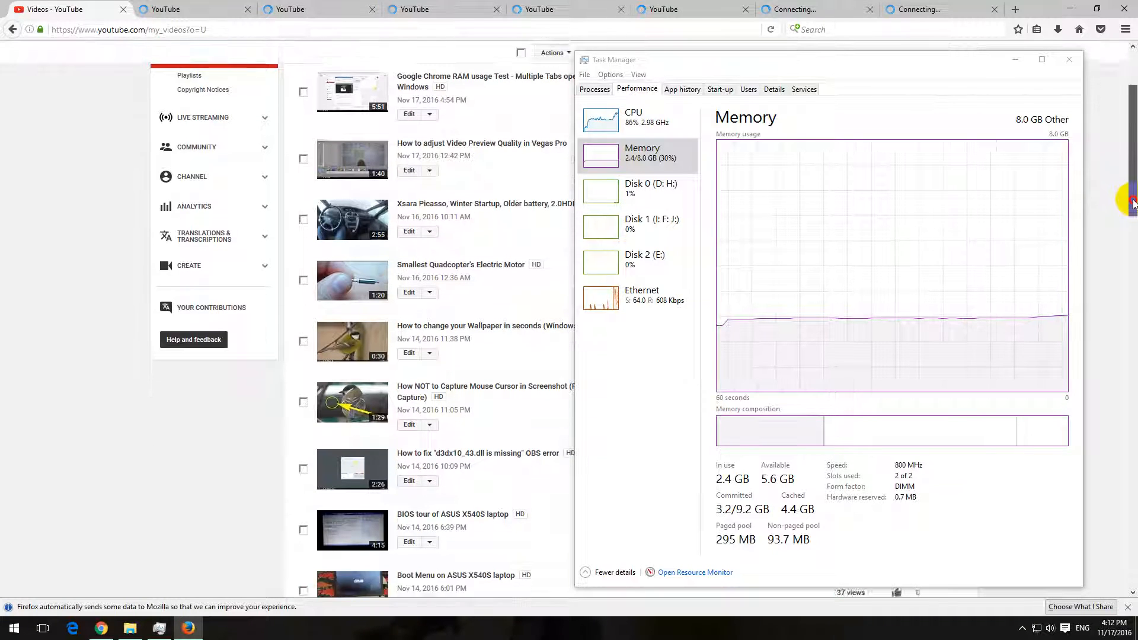
scroll("down", 3)
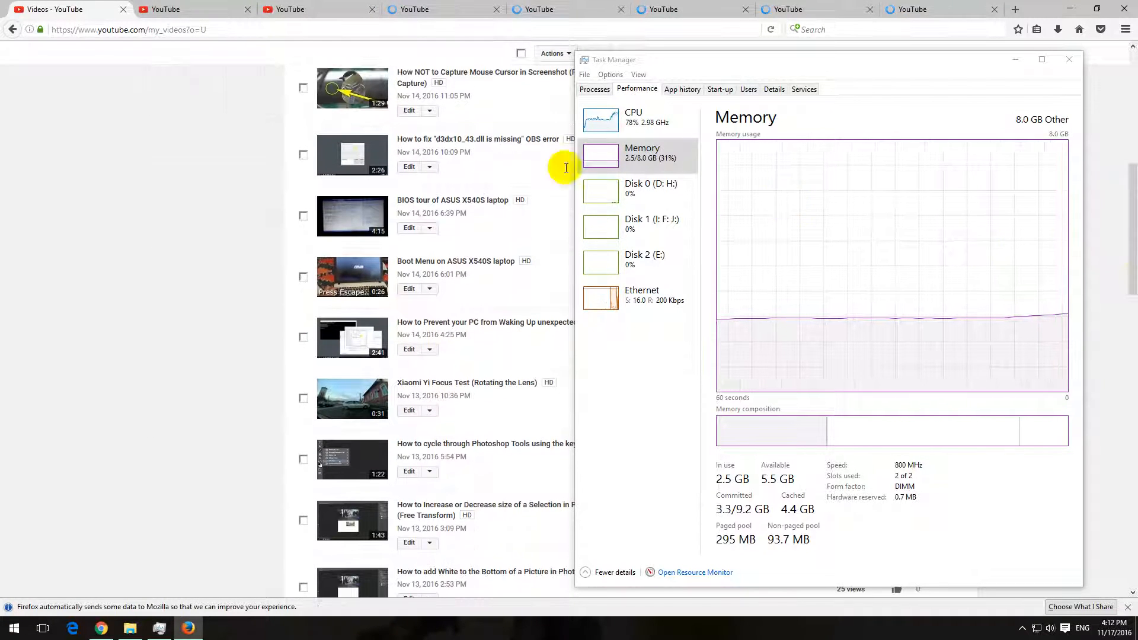
mouse_move(410, 111)
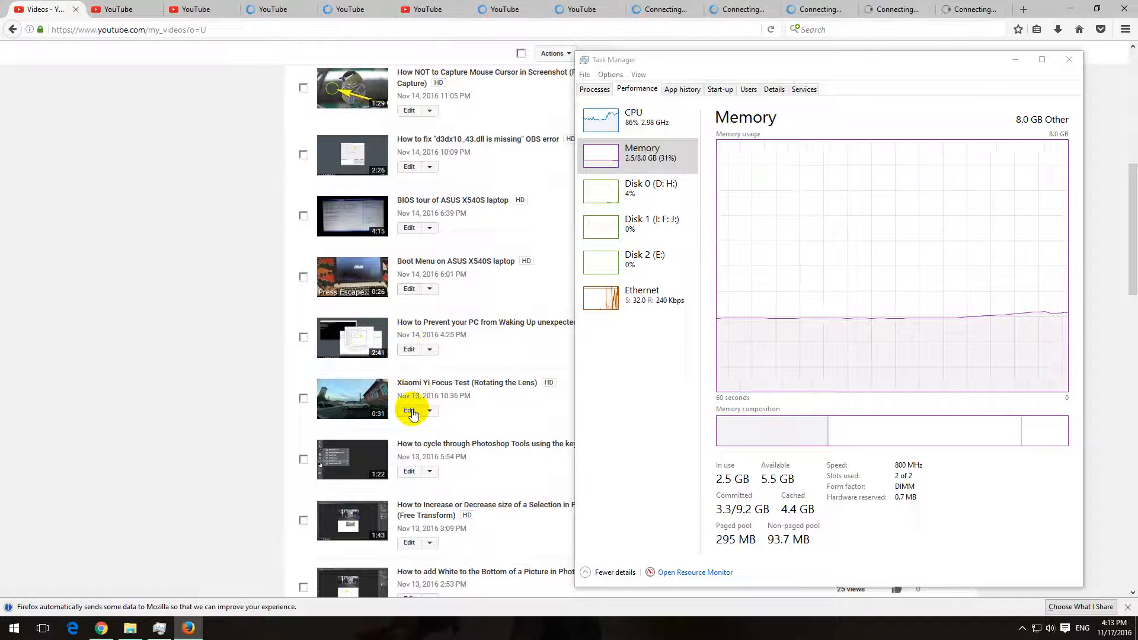
mouse_move(411, 543)
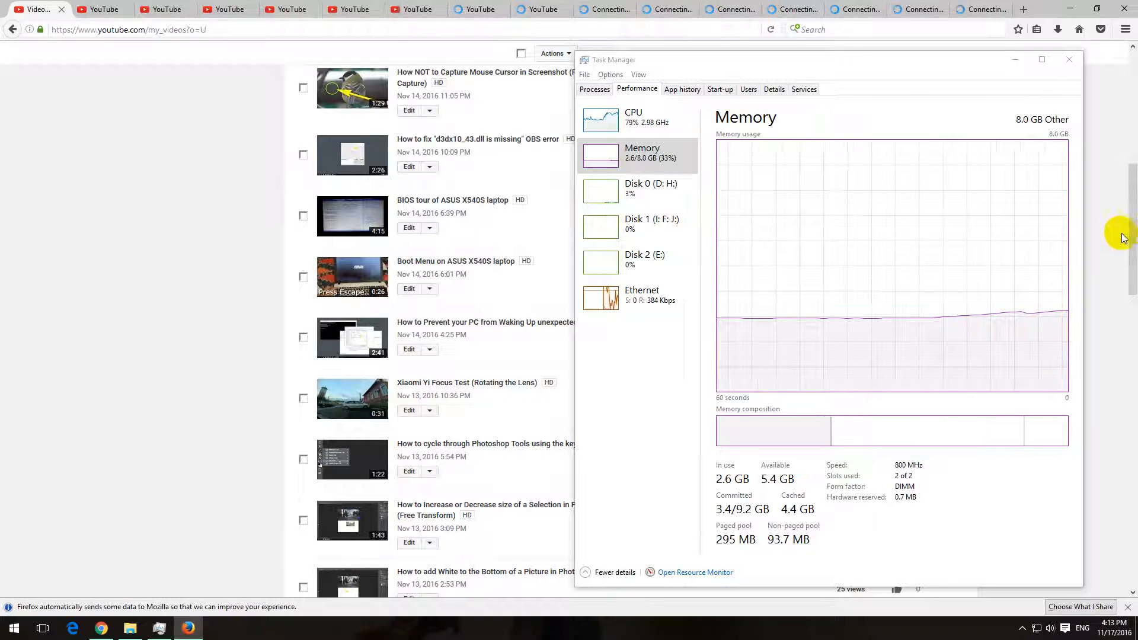
scroll("down", 3)
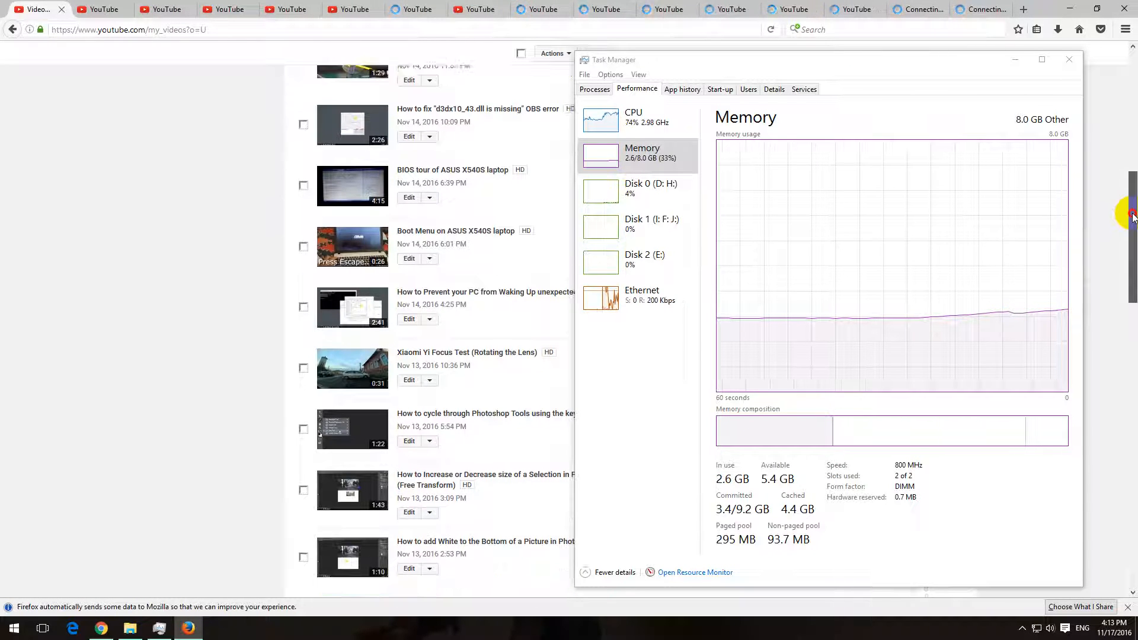
scroll("down", 3)
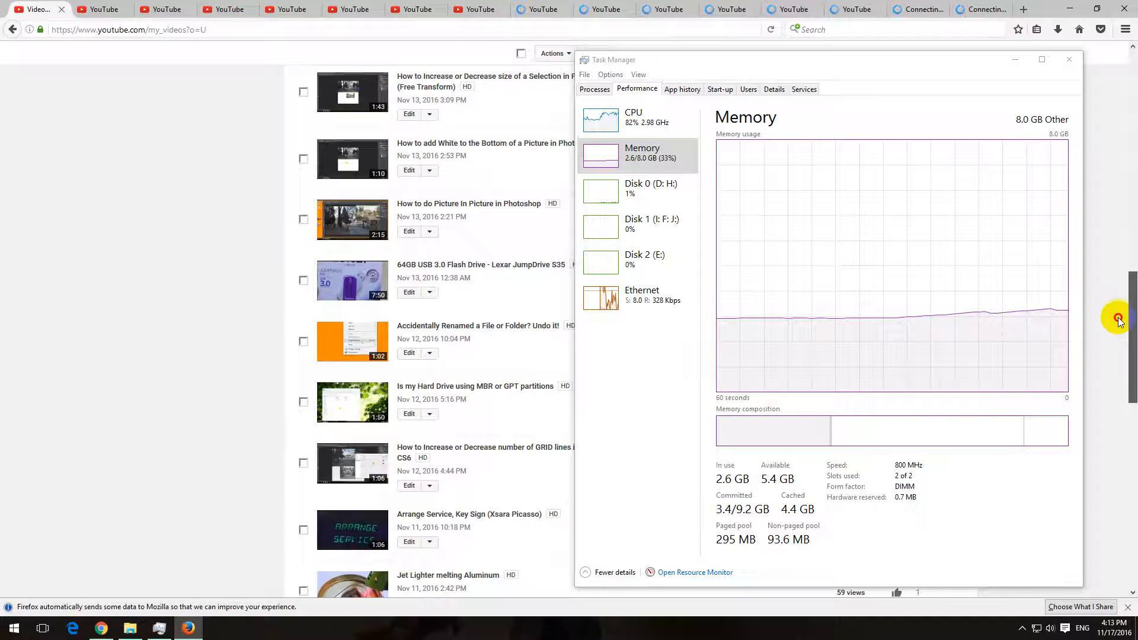
scroll("down", 3)
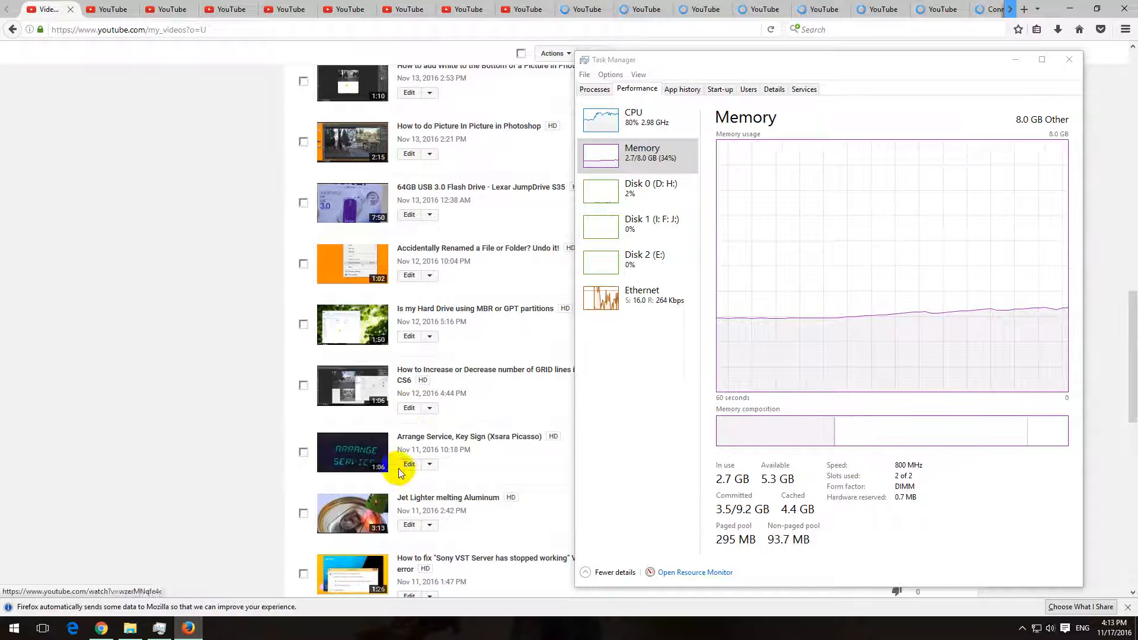
mouse_move(409, 525)
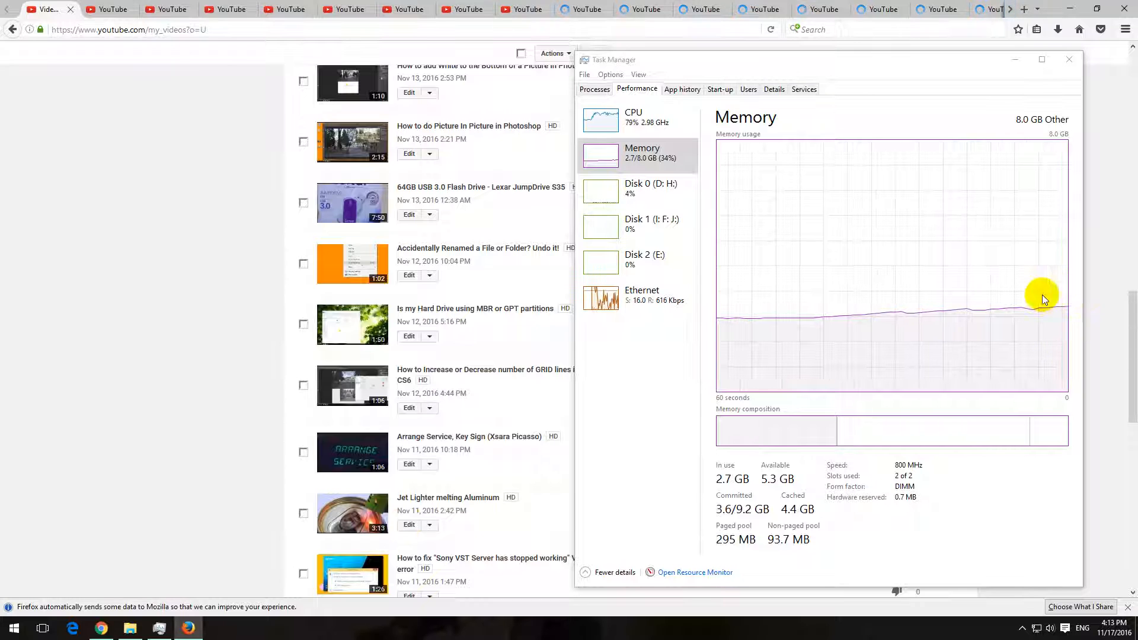
mouse_move(1078, 332)
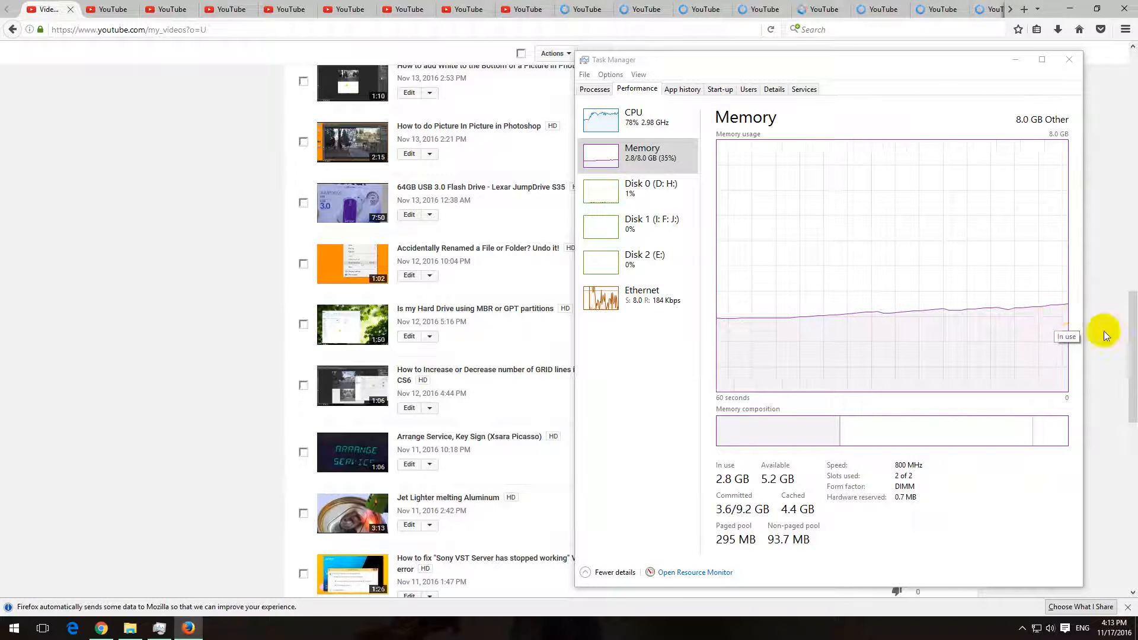
scroll("down", 3)
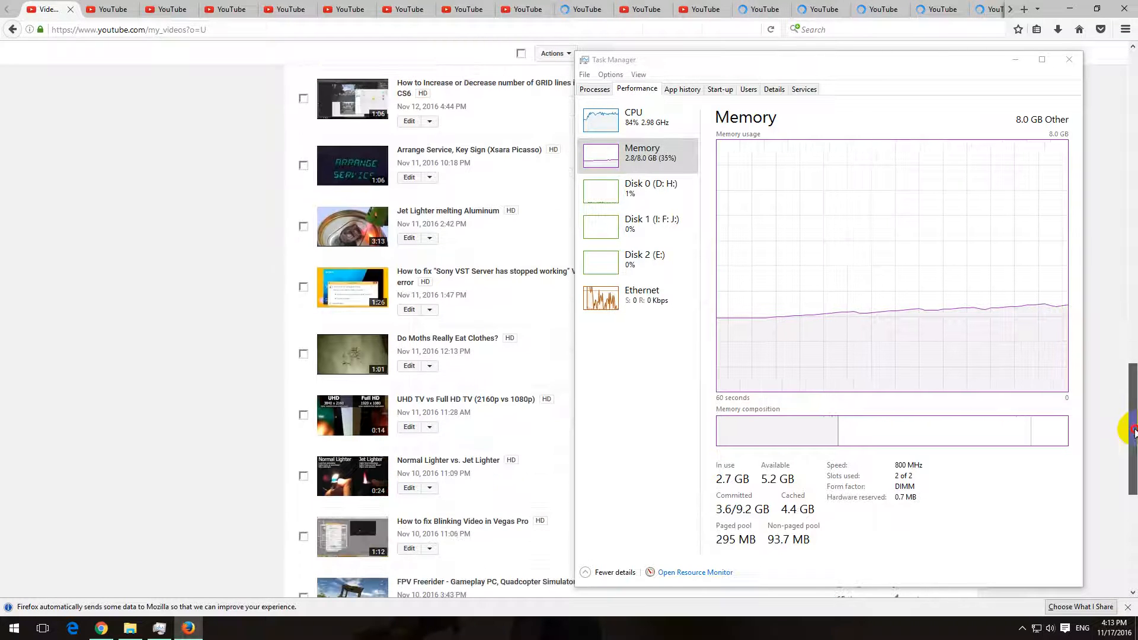
scroll("down", 3)
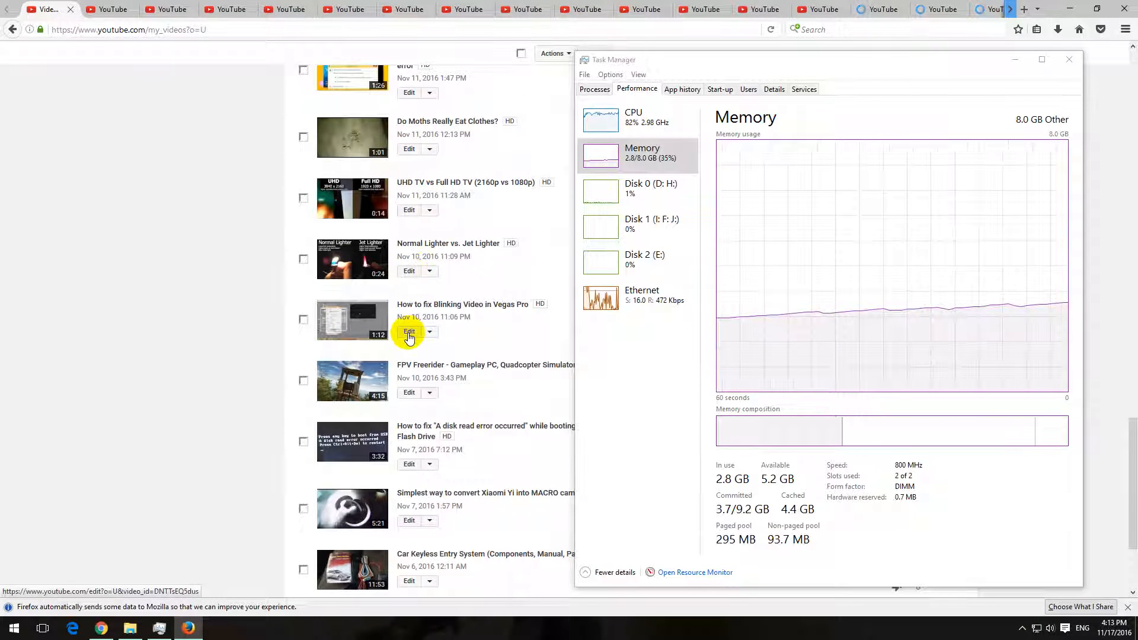
mouse_move(409, 469)
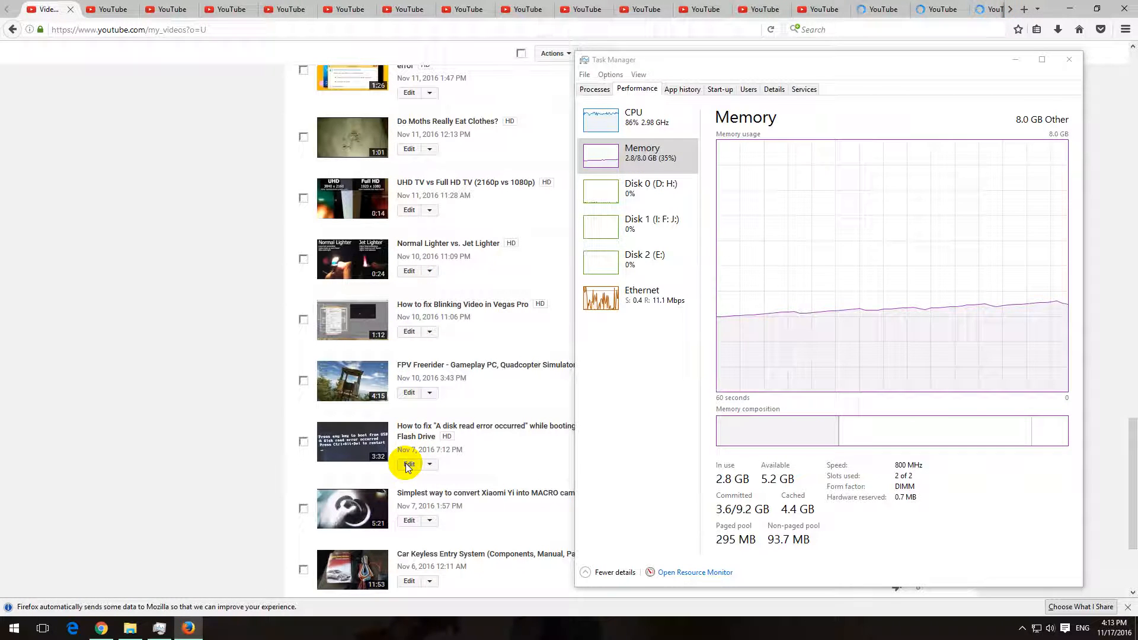
mouse_move(408, 521)
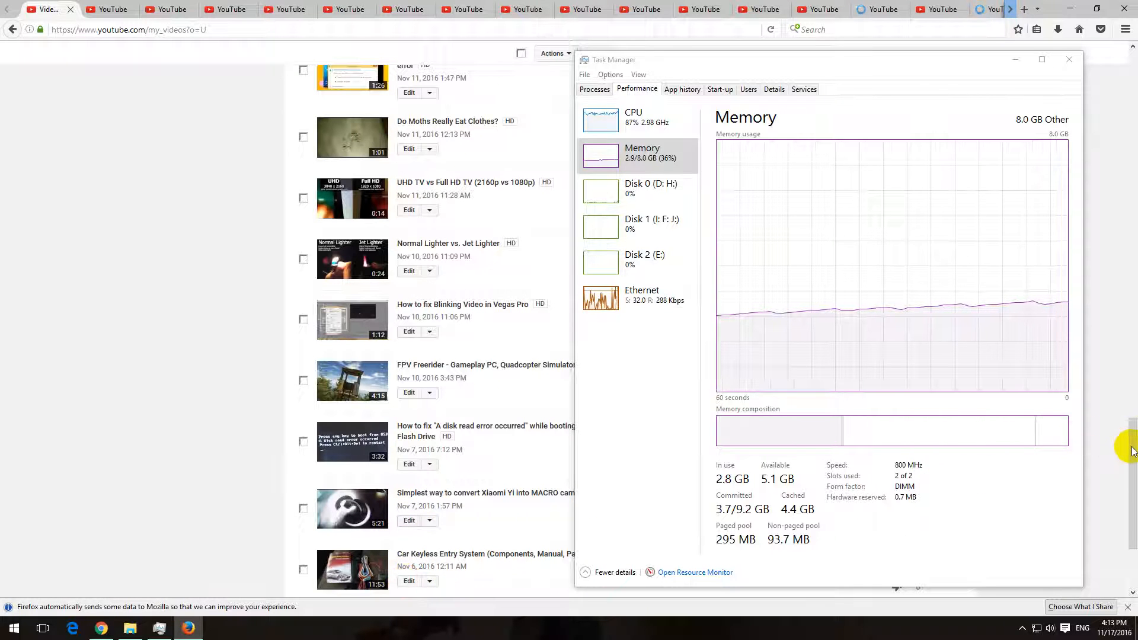
scroll("down", 3)
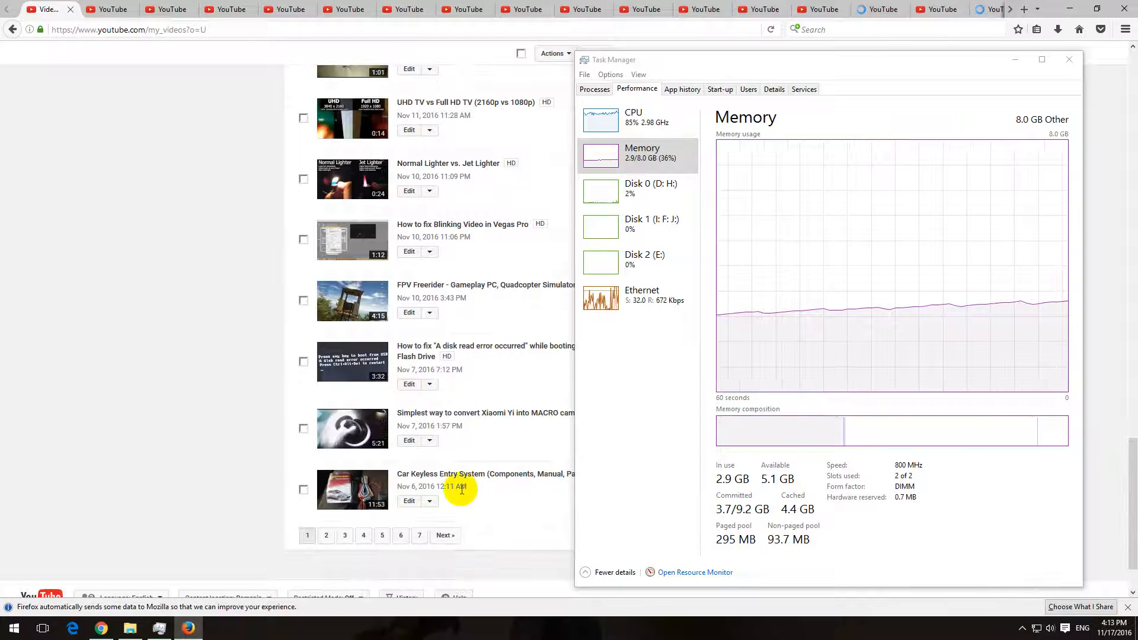
mouse_move(359, 239)
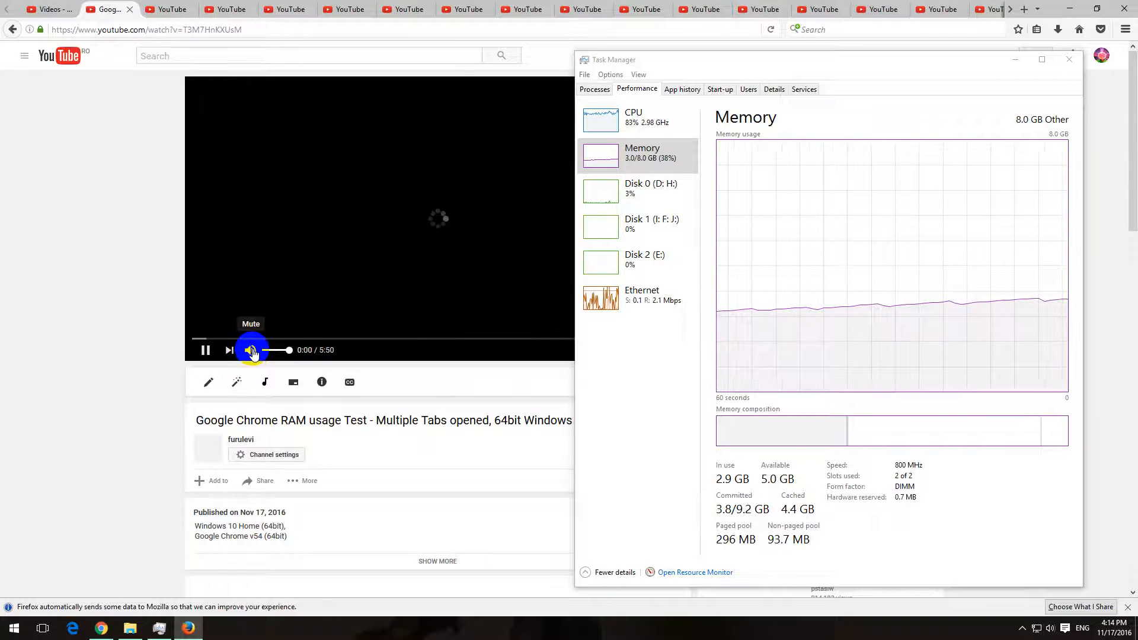
Step: Mute the playing video and load the next video edit pages tab by tab
left_click(252, 350)
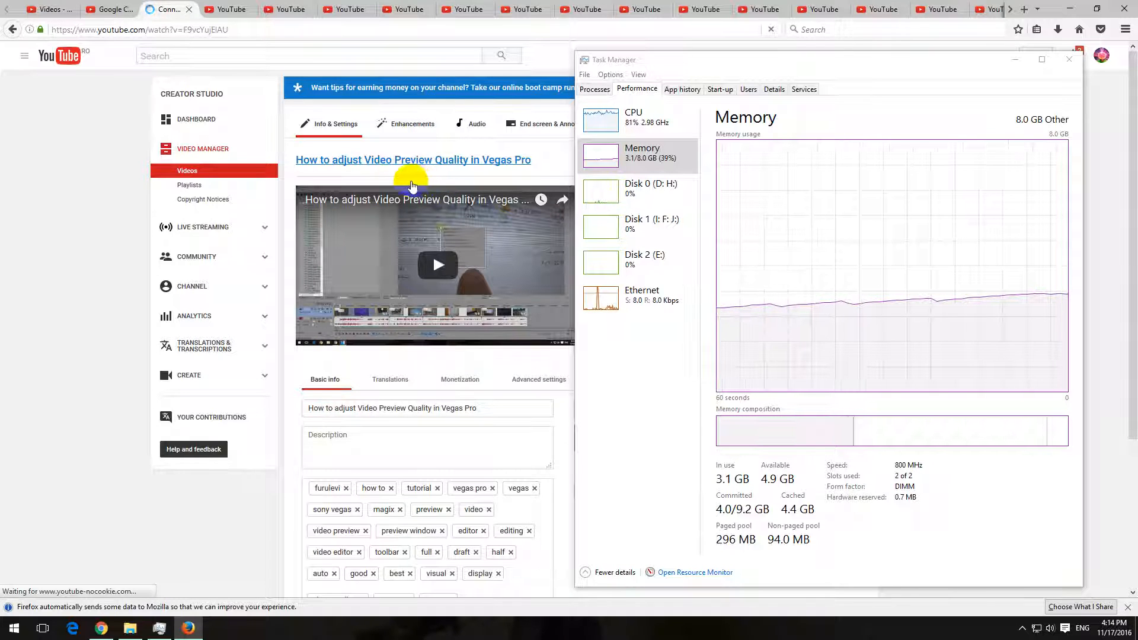
left_click(230, 9)
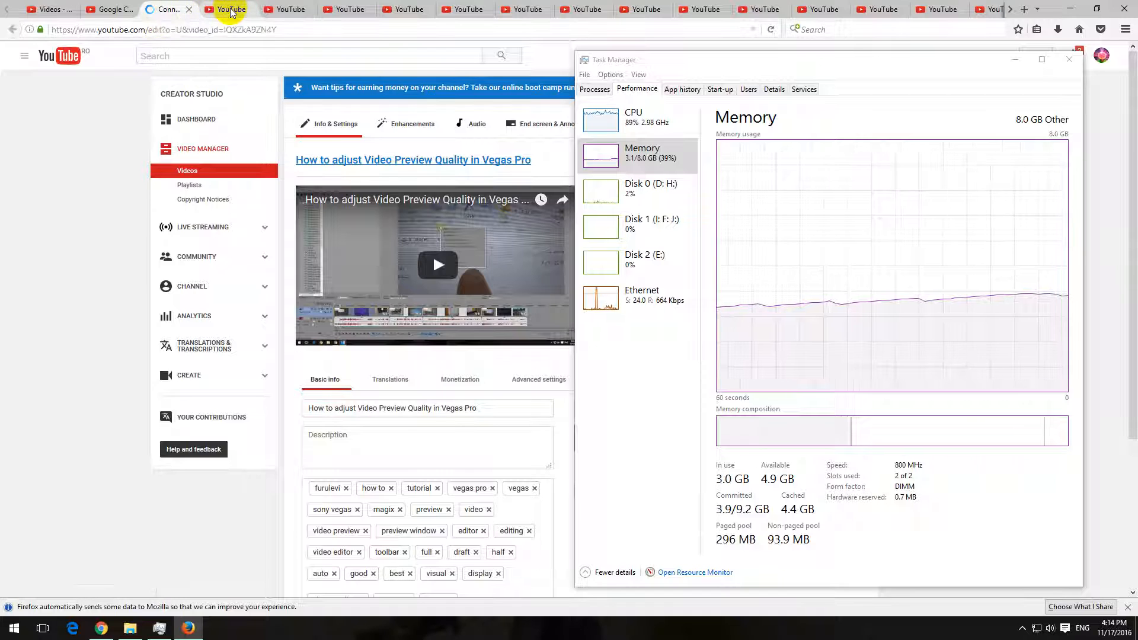
left_click(287, 10)
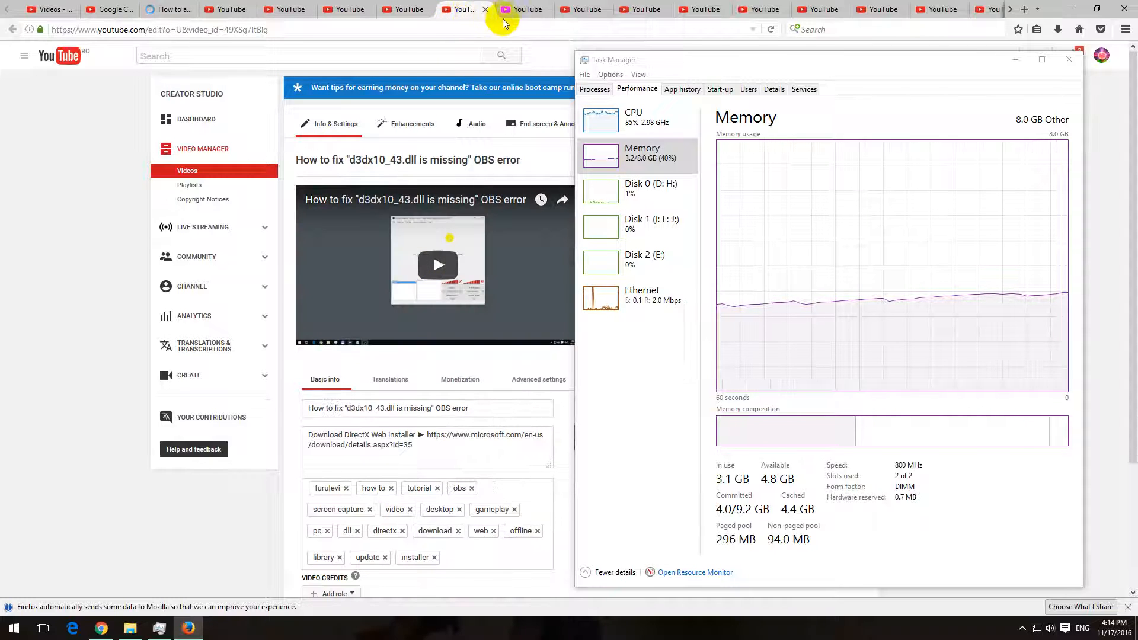
left_click(588, 9)
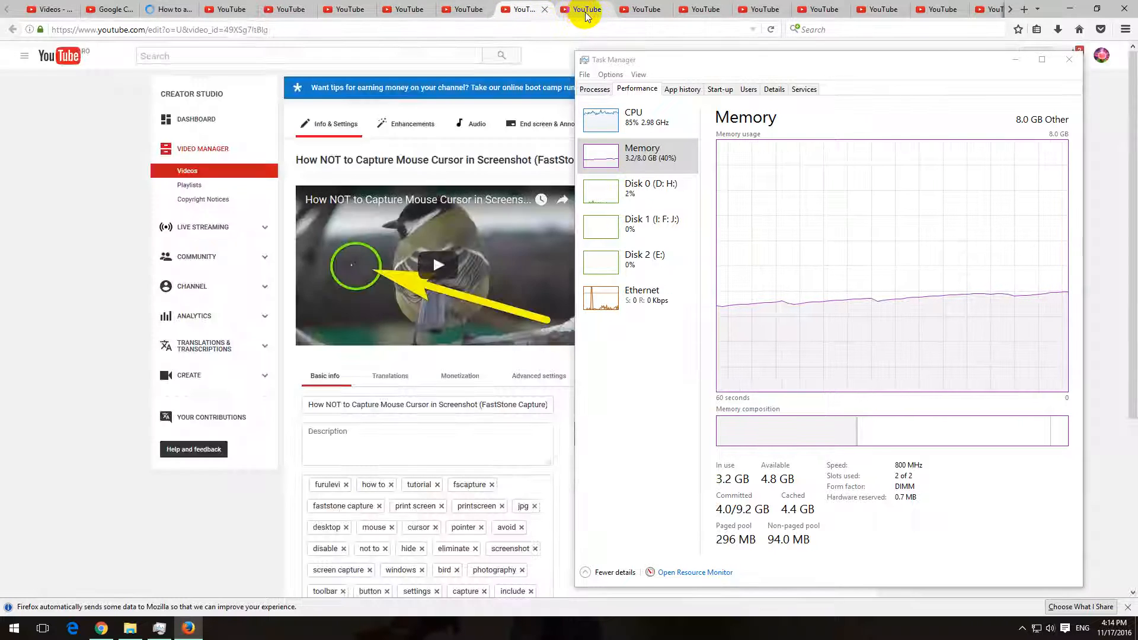
left_click(699, 9)
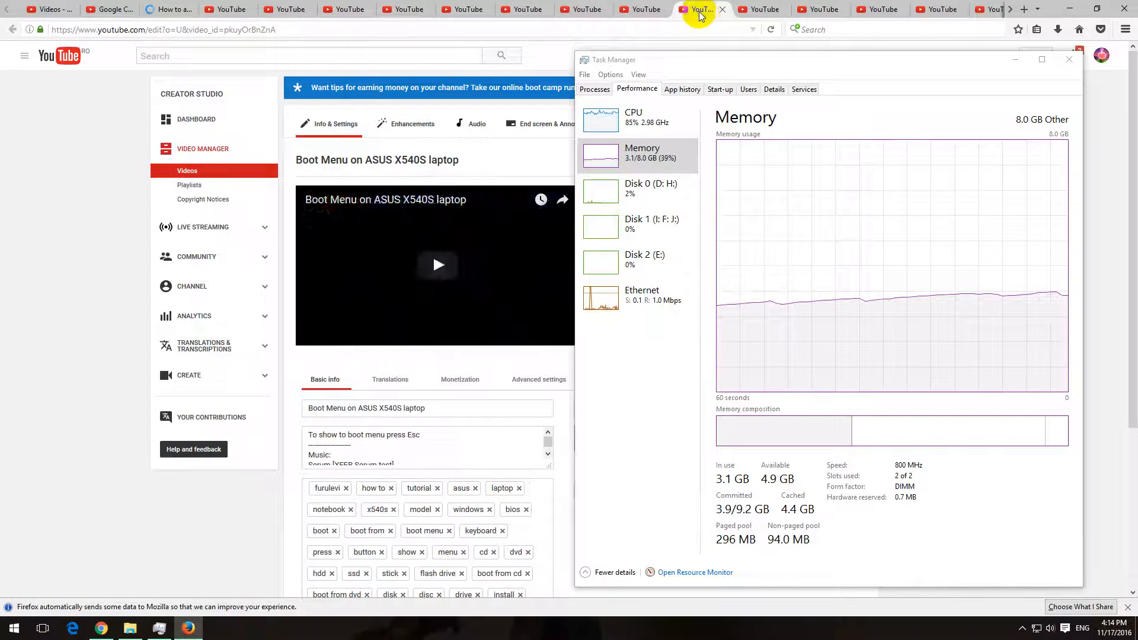
left_click(819, 10)
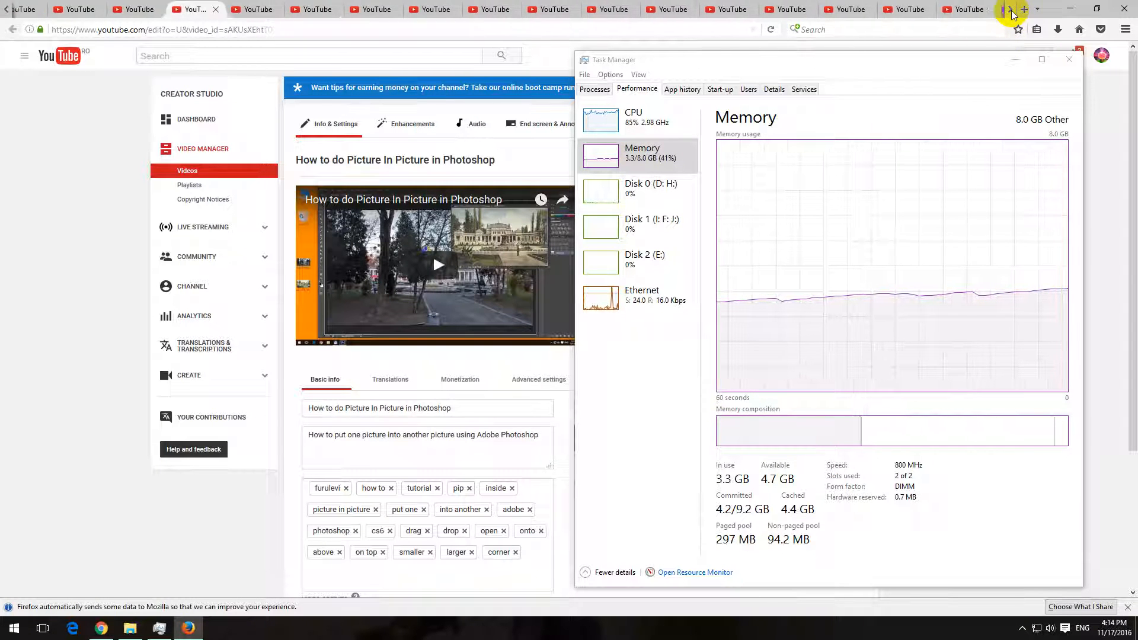
Step: Reveal the hidden end tabs and open the Arrange Service video's watch page in a new tab
left_click(195, 10)
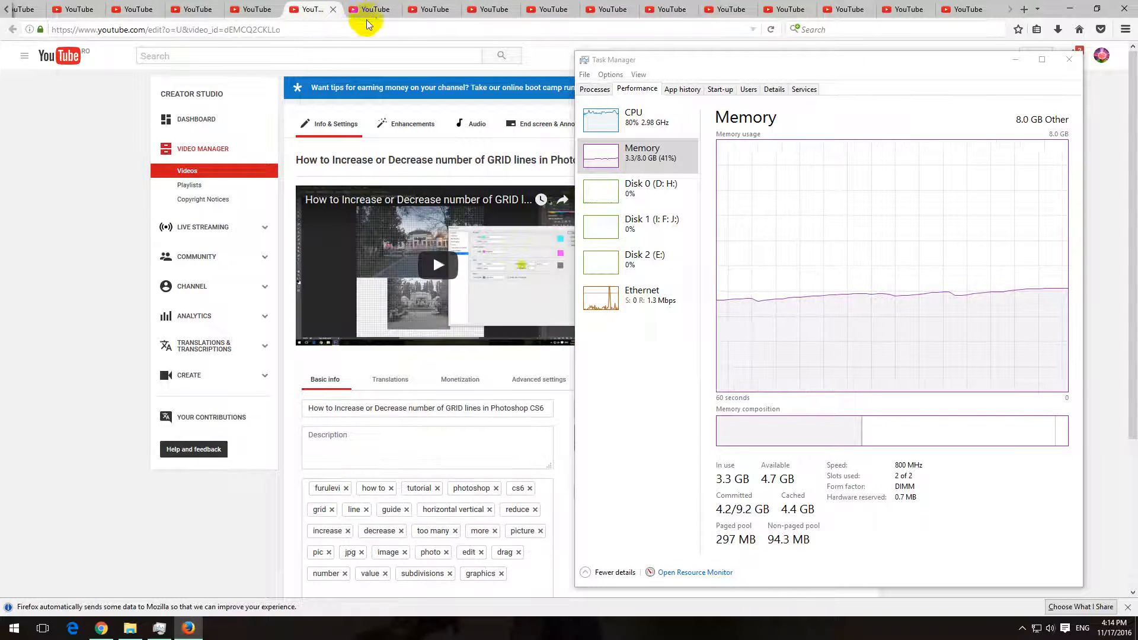
left_click(370, 10)
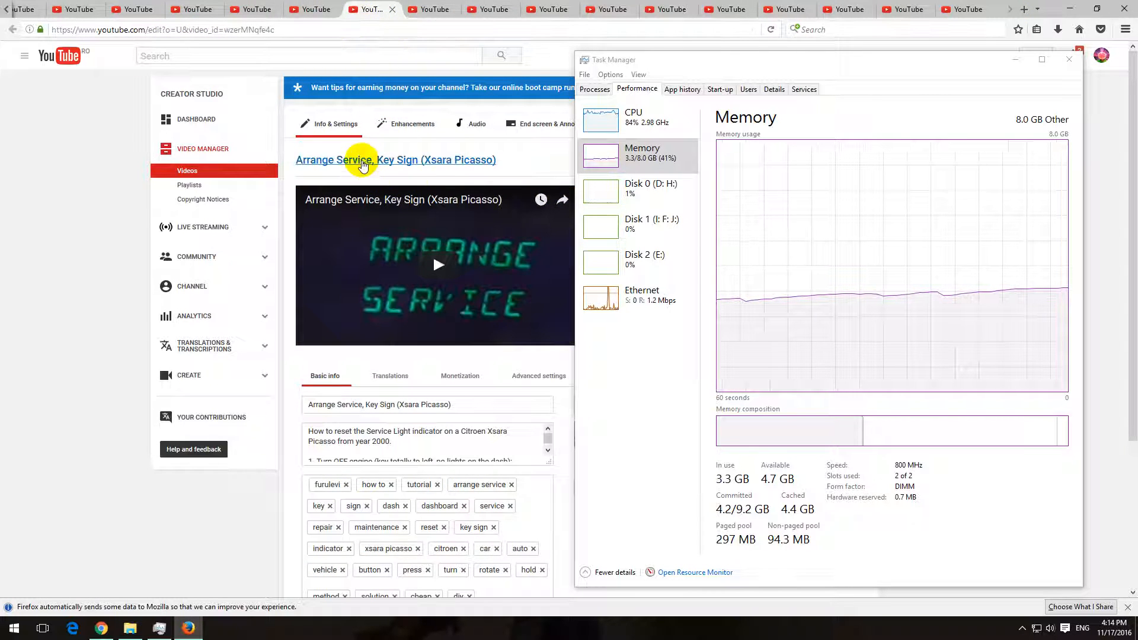
left_click(364, 160)
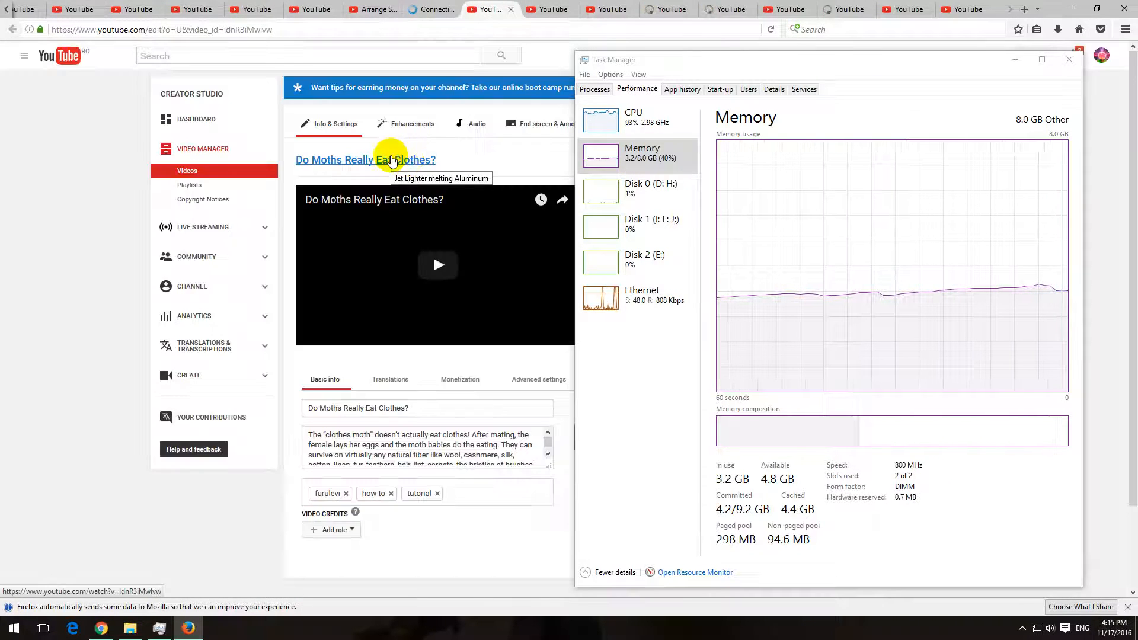
Step: Open the Do Moths Really Eat Clothes? and Jet Lighter melting Aluminum watch pages in new tabs
left_click(433, 9)
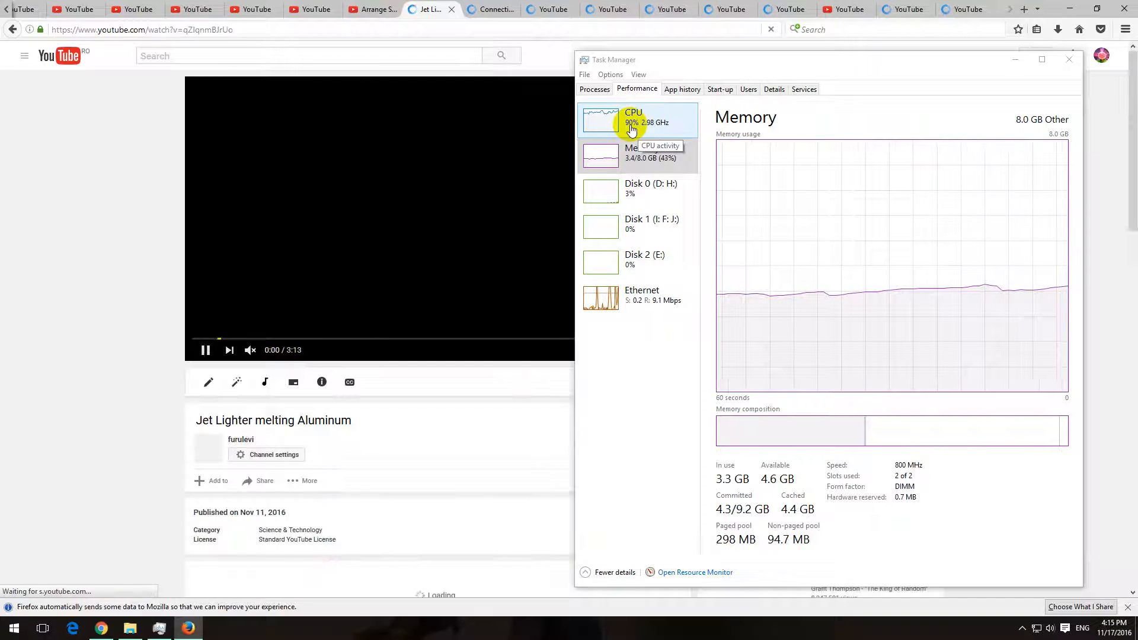
left_click(492, 10)
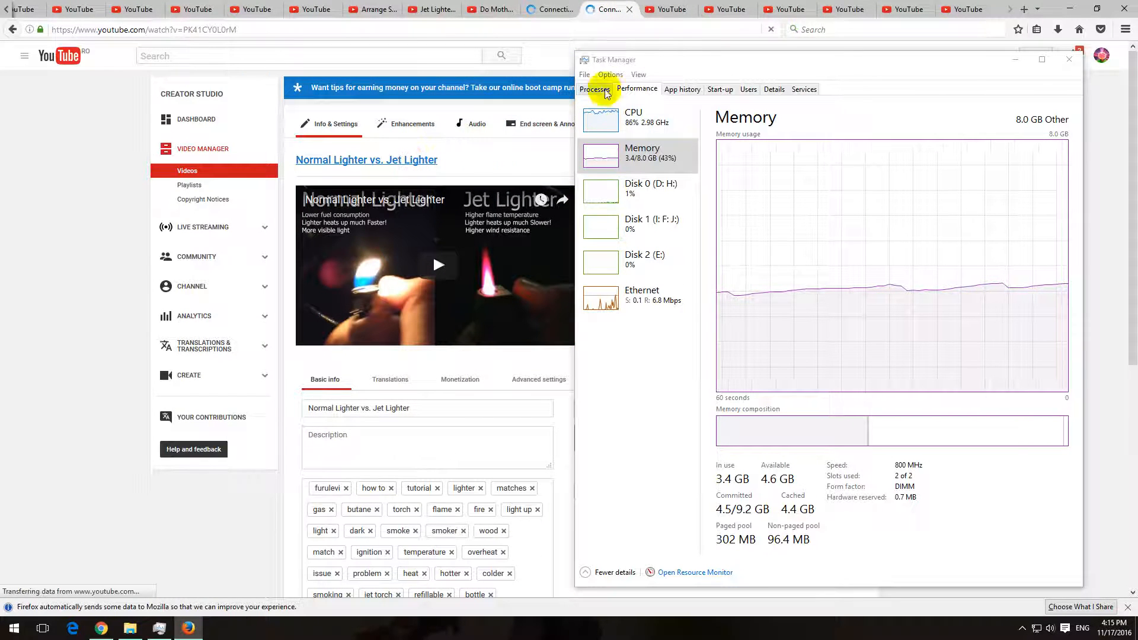
left_click(665, 10)
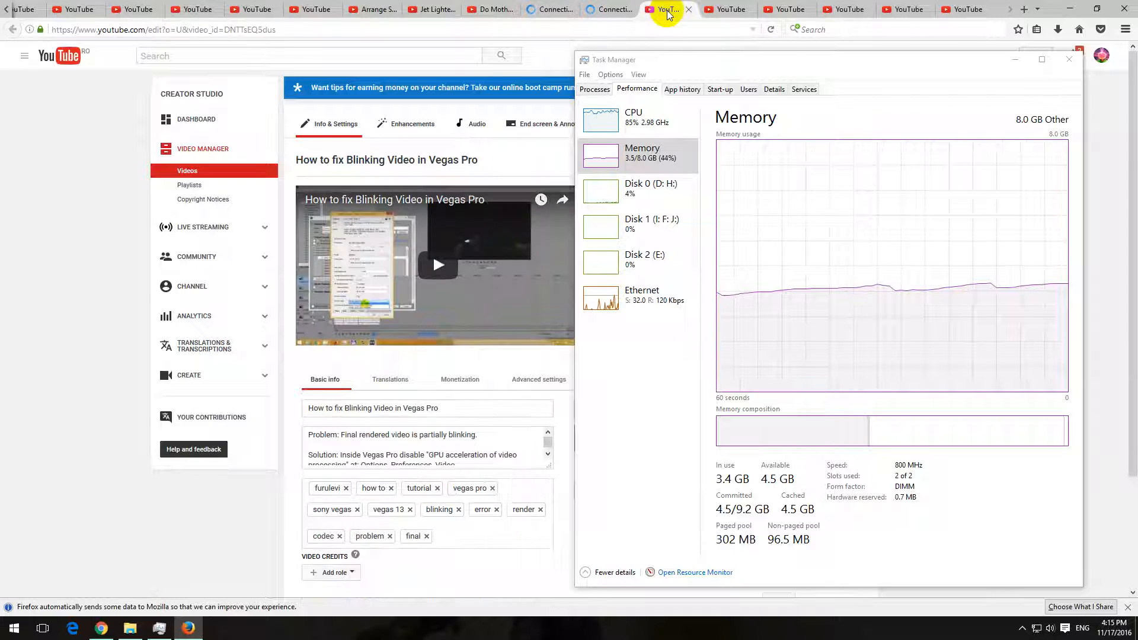
left_click(415, 160)
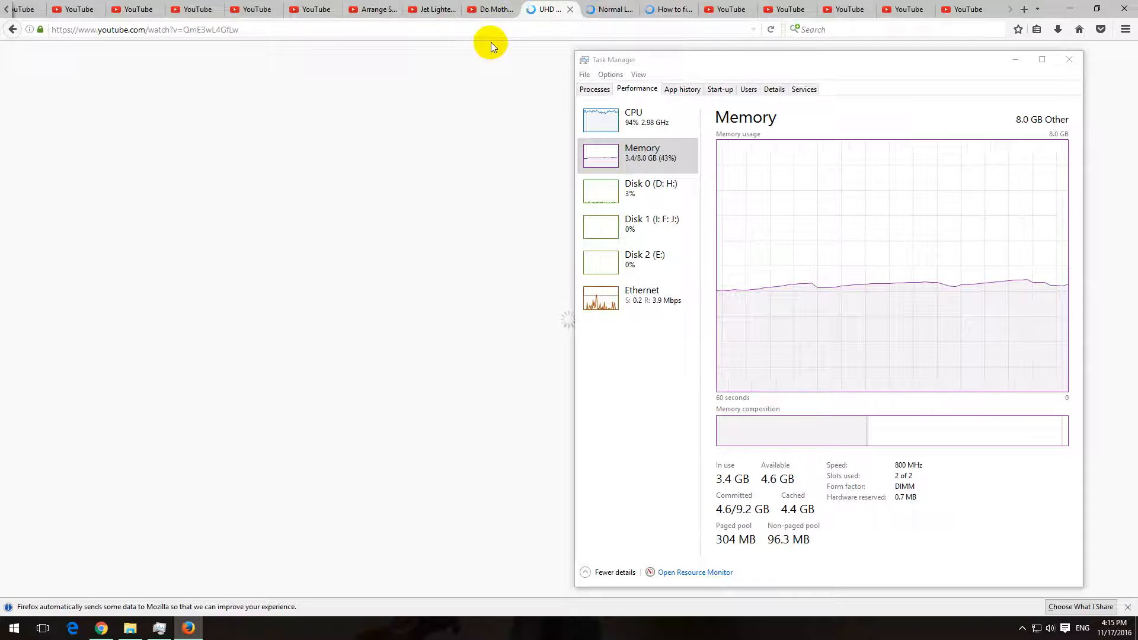
Step: Visit the Do Moths, Jet Lighter, Arrange Service, UHD and Normal Lighter tabs so each watch page loads
left_click(489, 9)
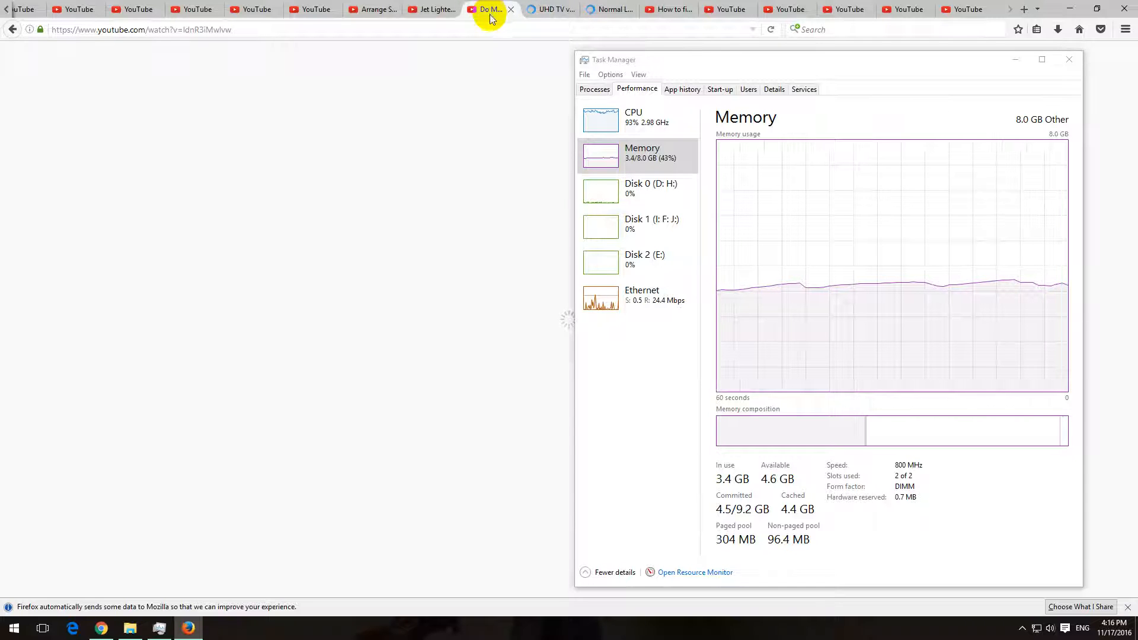
mouse_move(394, 117)
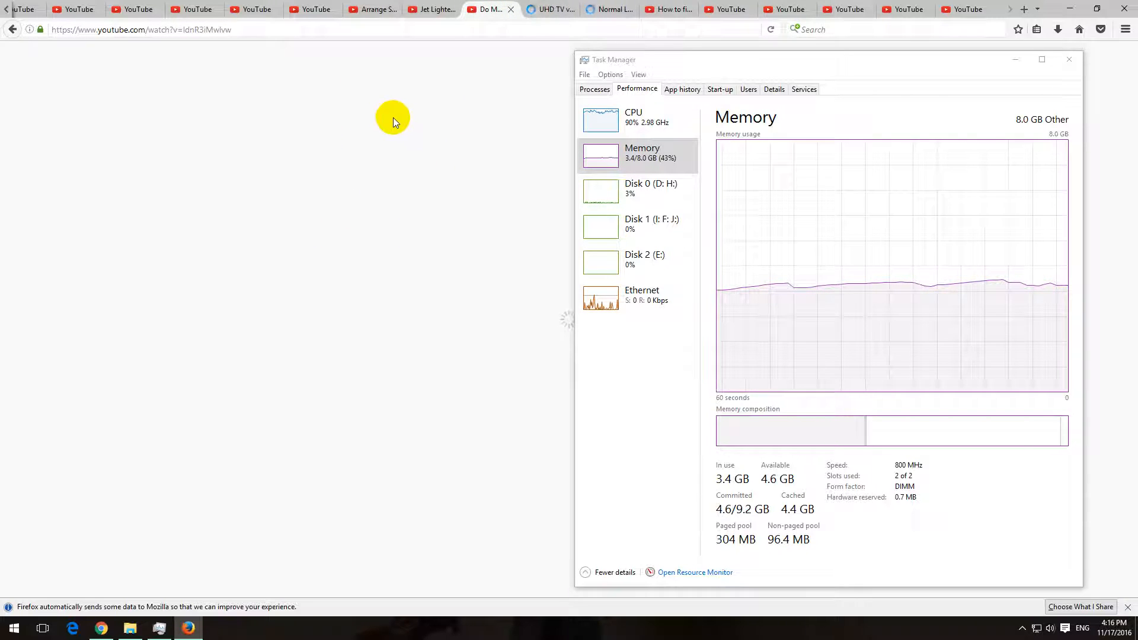
left_click(431, 9)
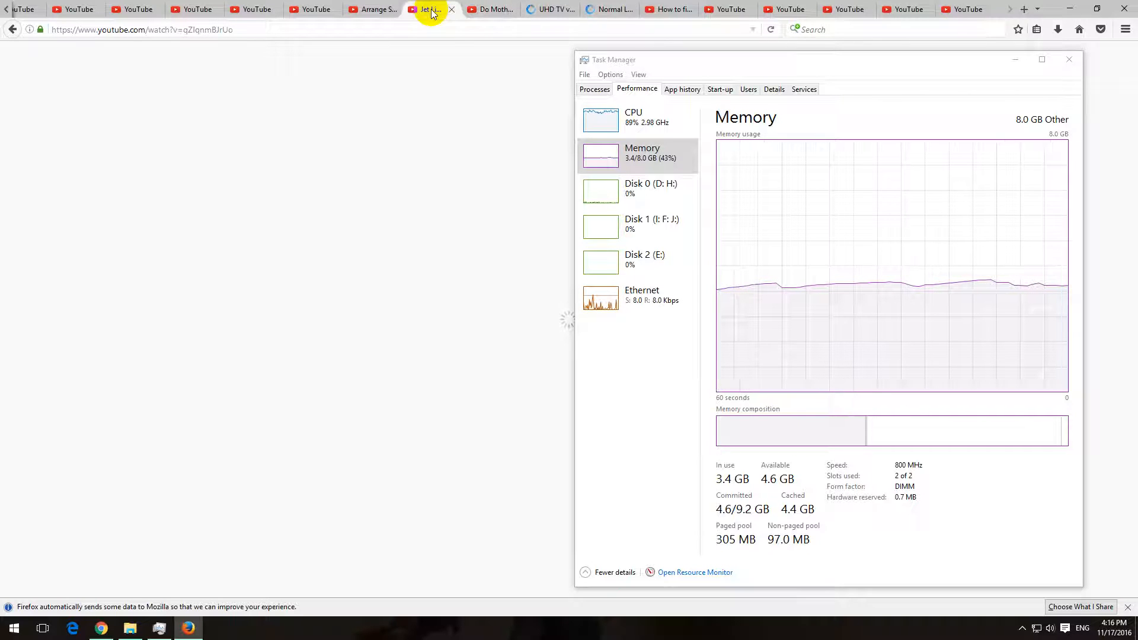
left_click(375, 10)
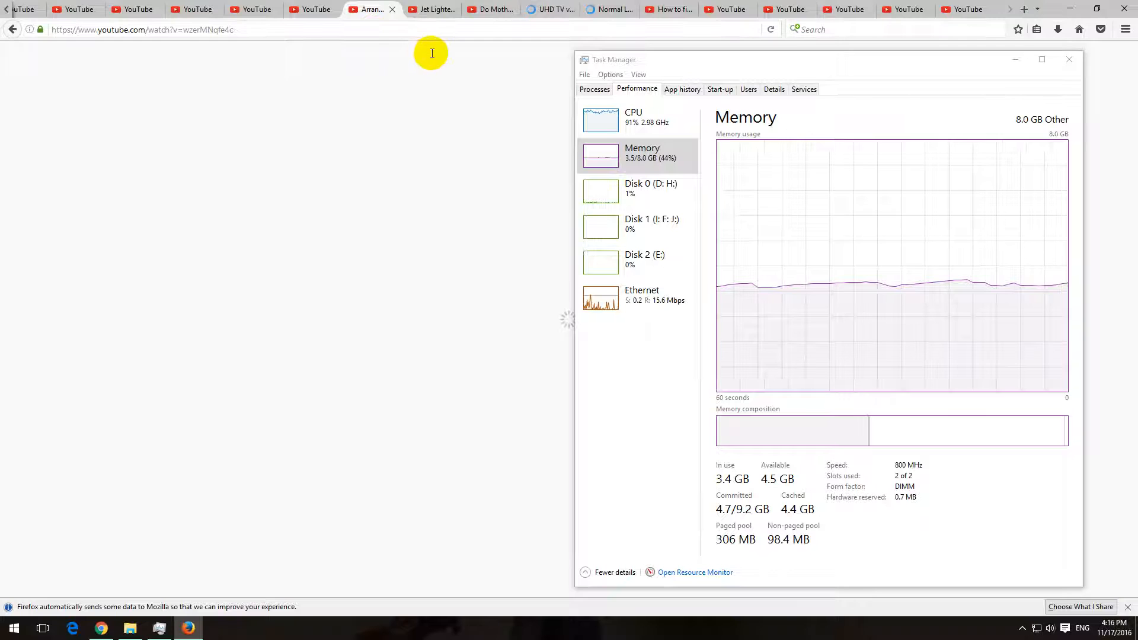
left_click(432, 9)
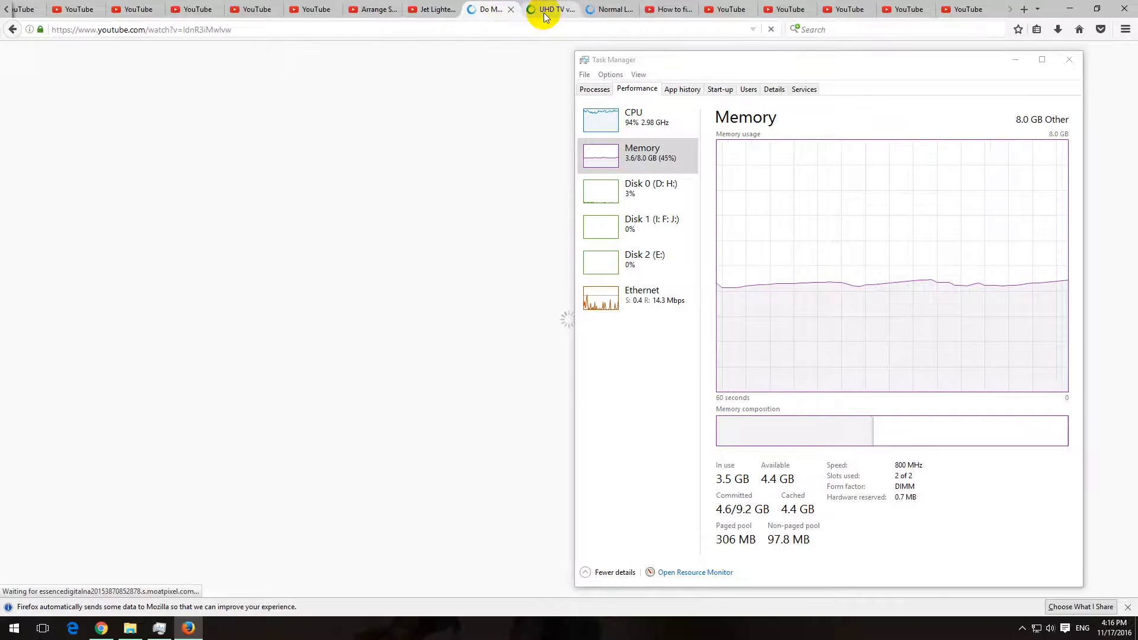
left_click(553, 10)
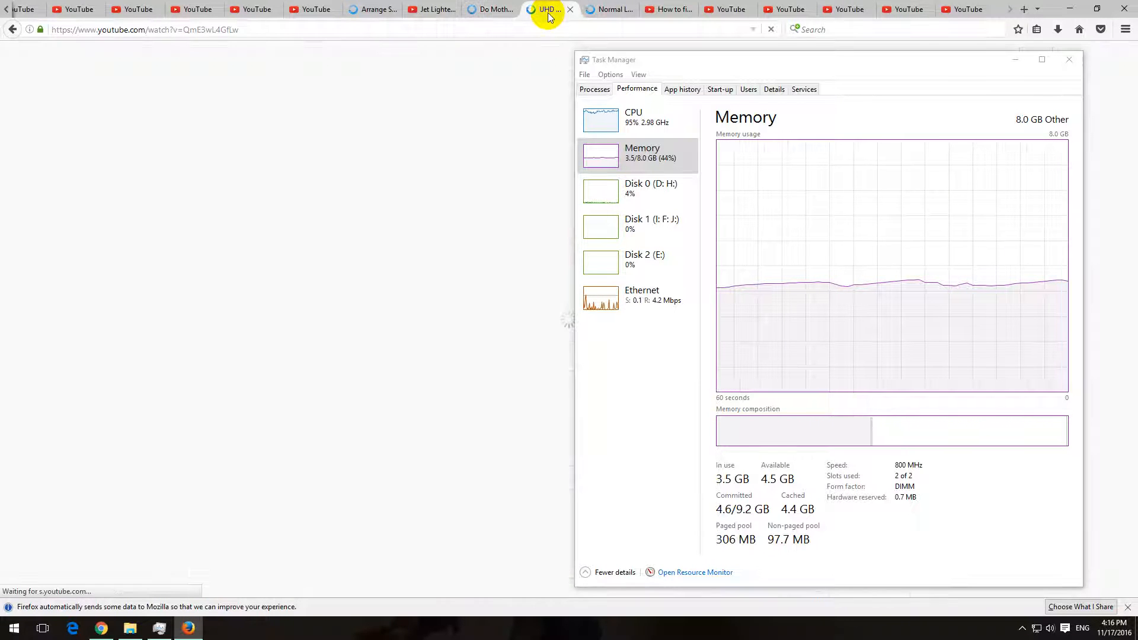
left_click(603, 9)
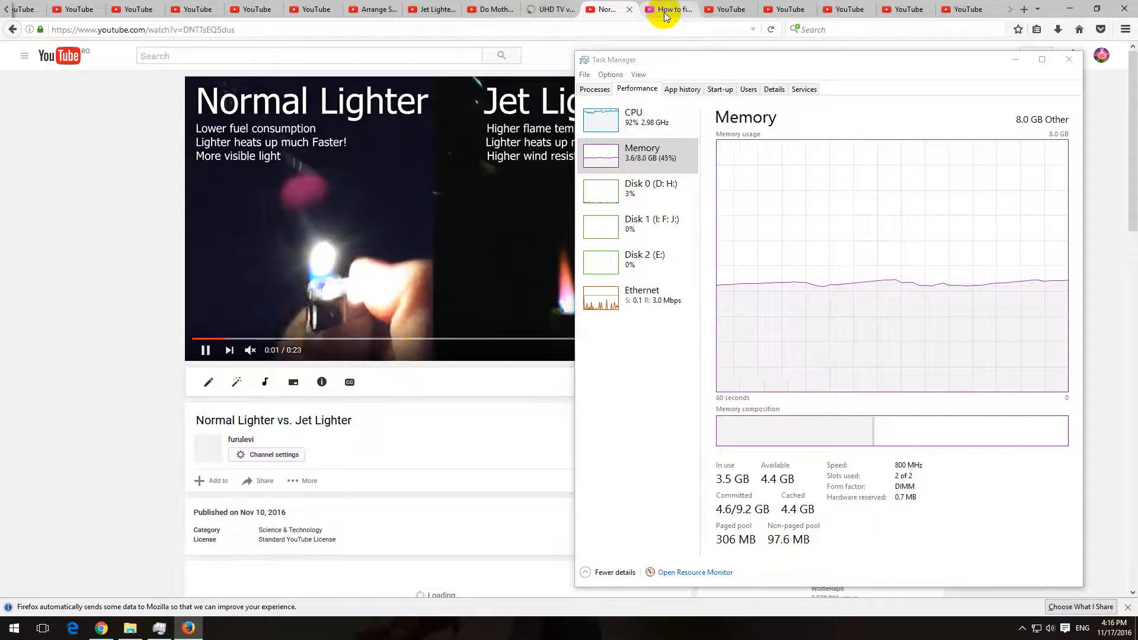
left_click(666, 9)
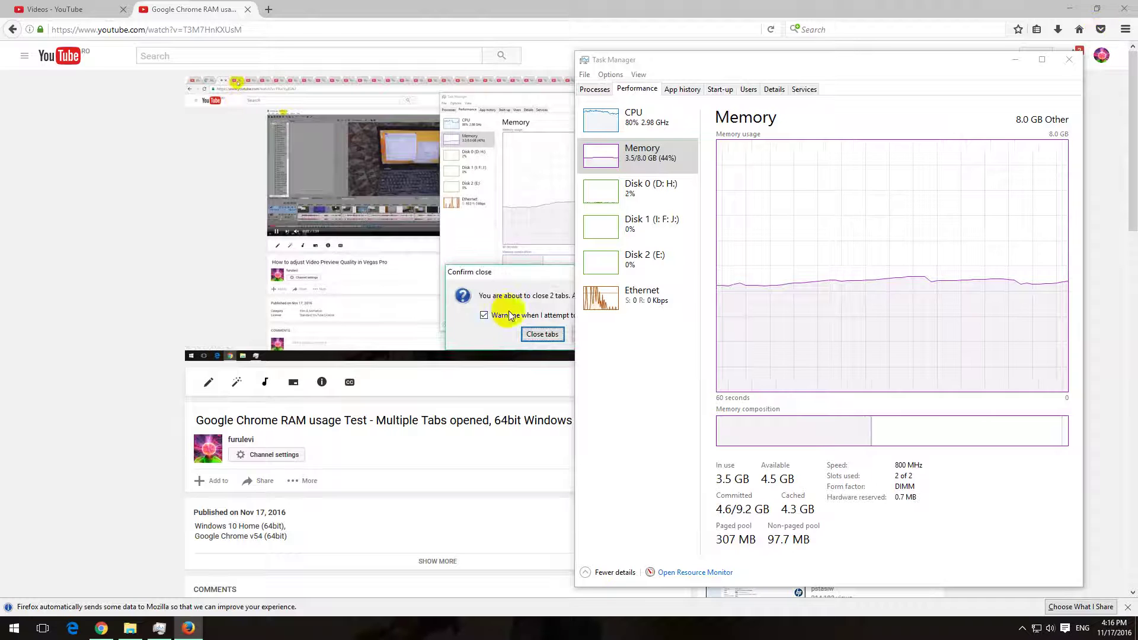
Step: Close the remaining YouTube tabs, leaving memory dropping back toward 2 GB
left_click(542, 334)
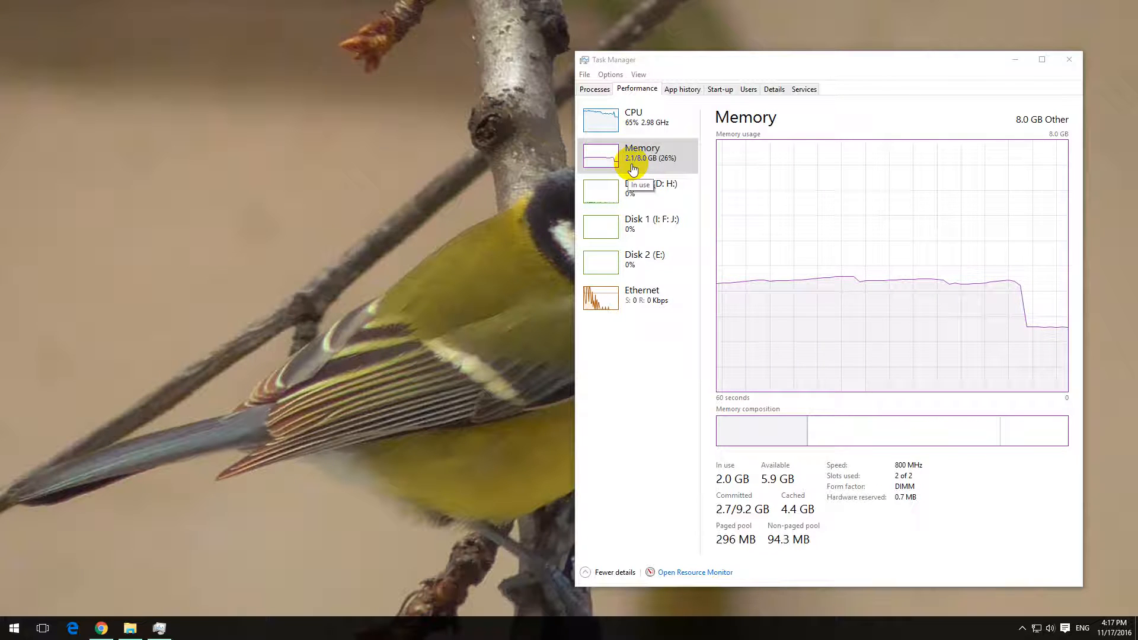
mouse_move(927, 74)
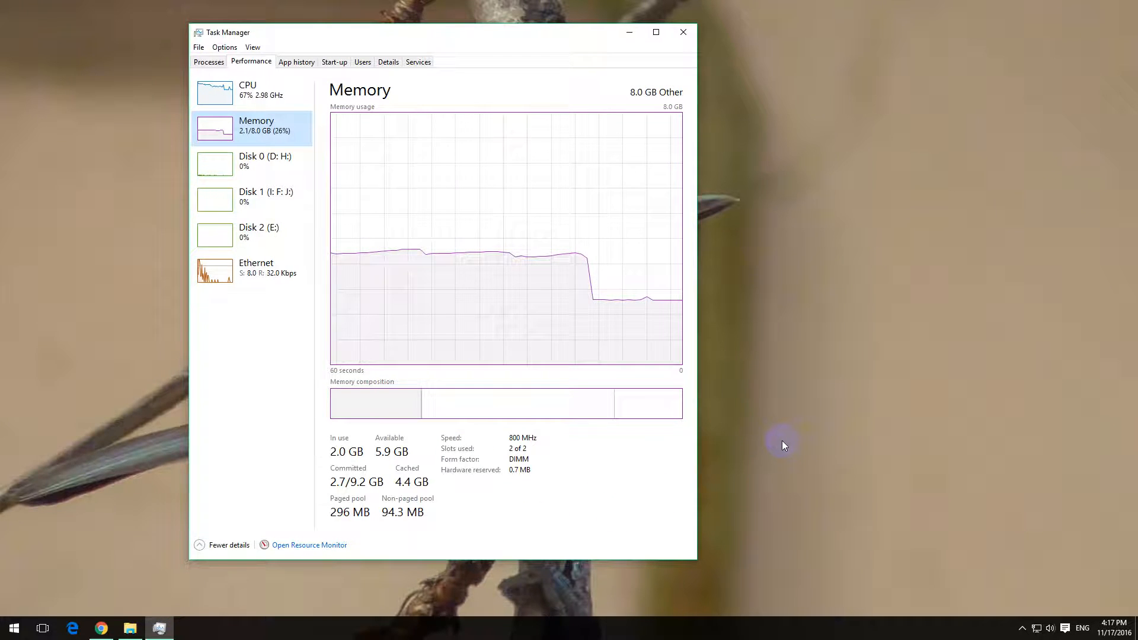
mouse_move(943, 248)
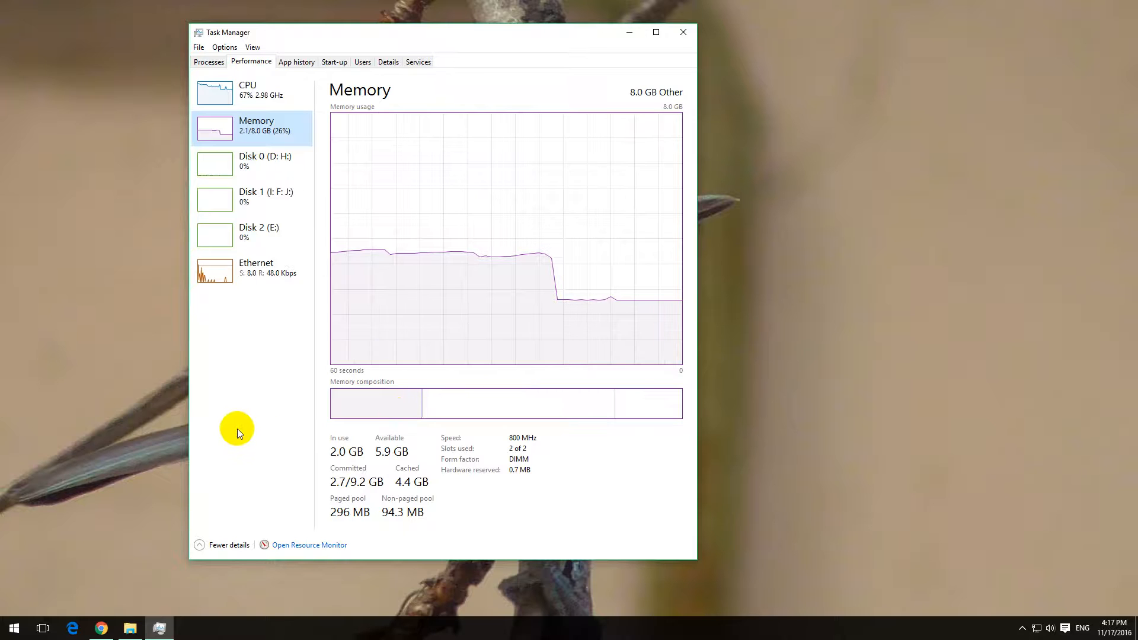
mouse_move(761, 317)
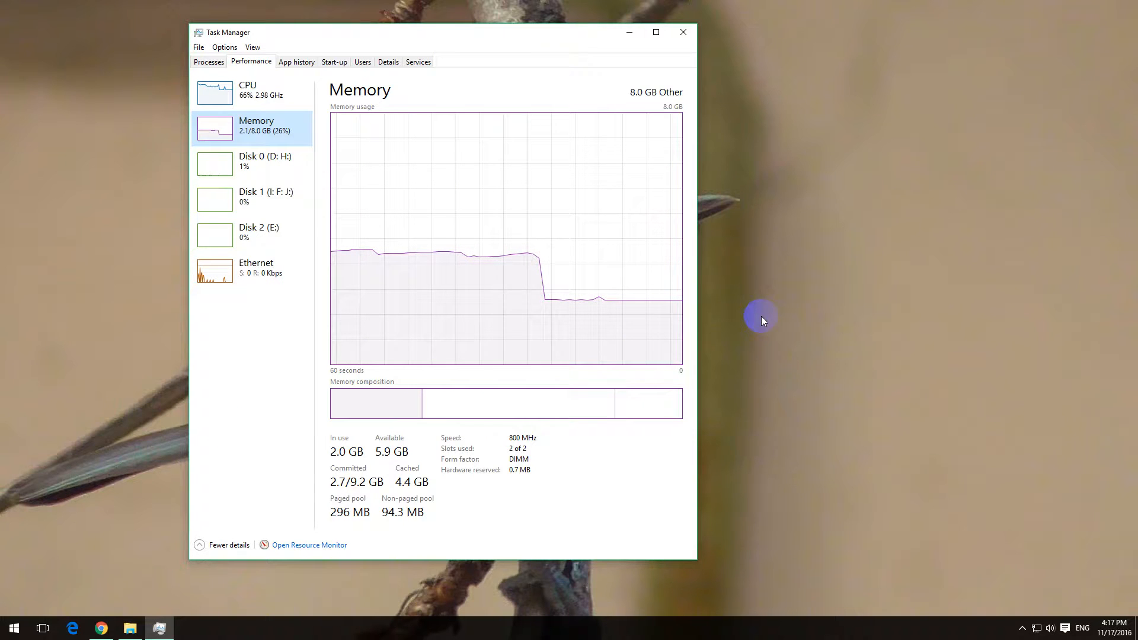
mouse_move(694, 335)
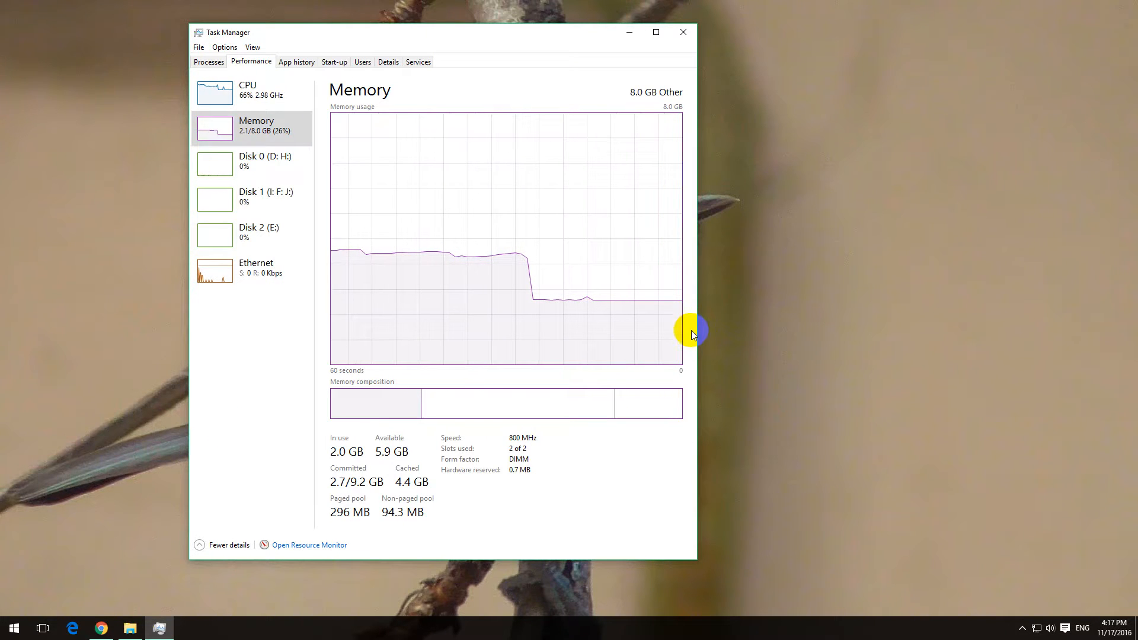
mouse_move(696, 464)
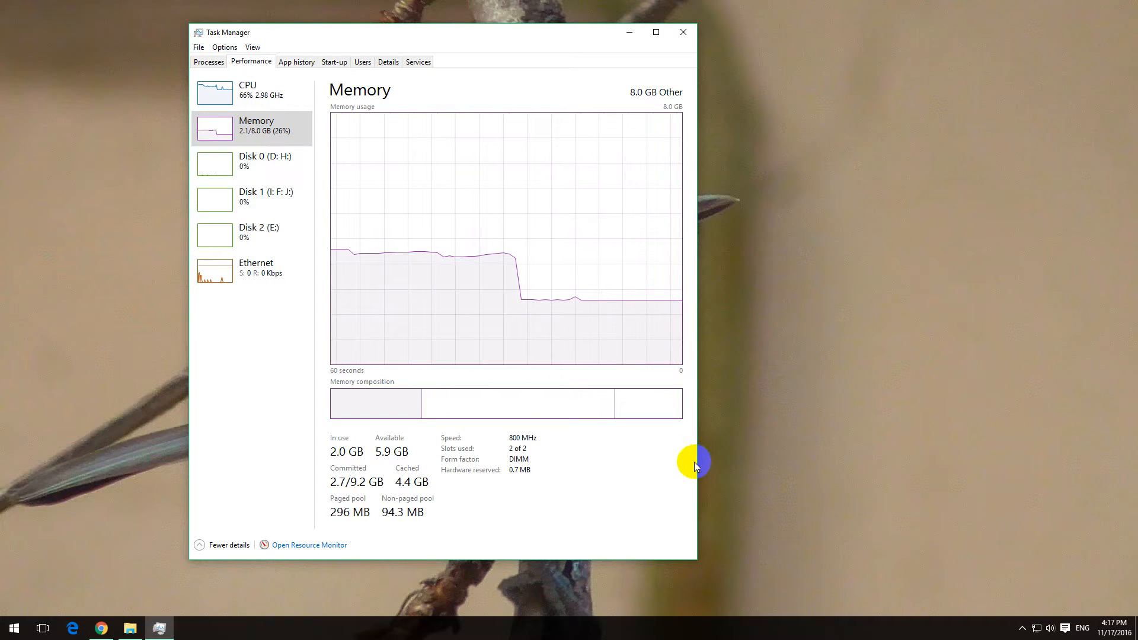